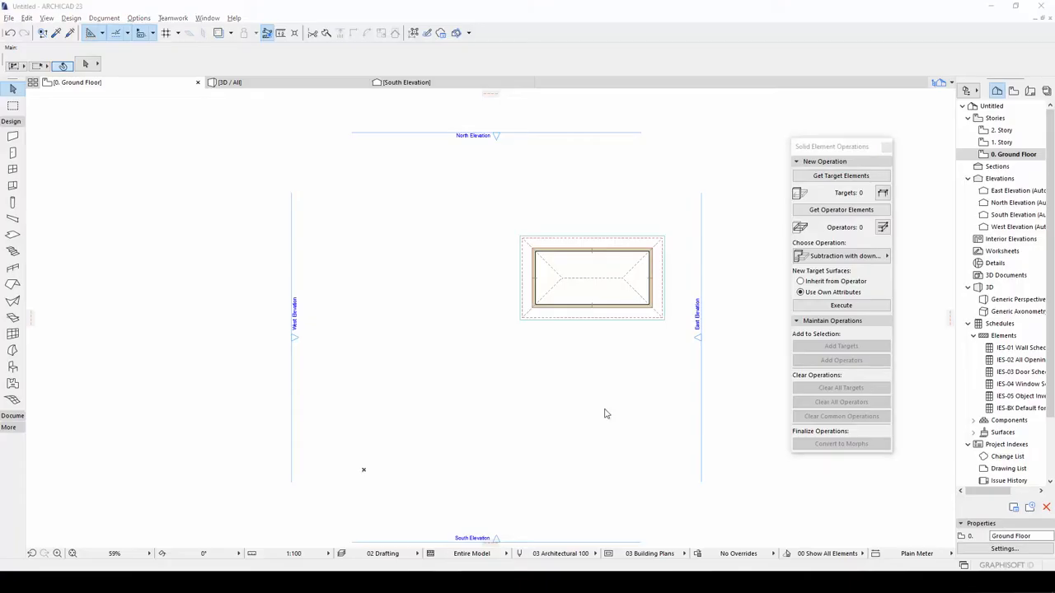
mouse_move(599, 416)
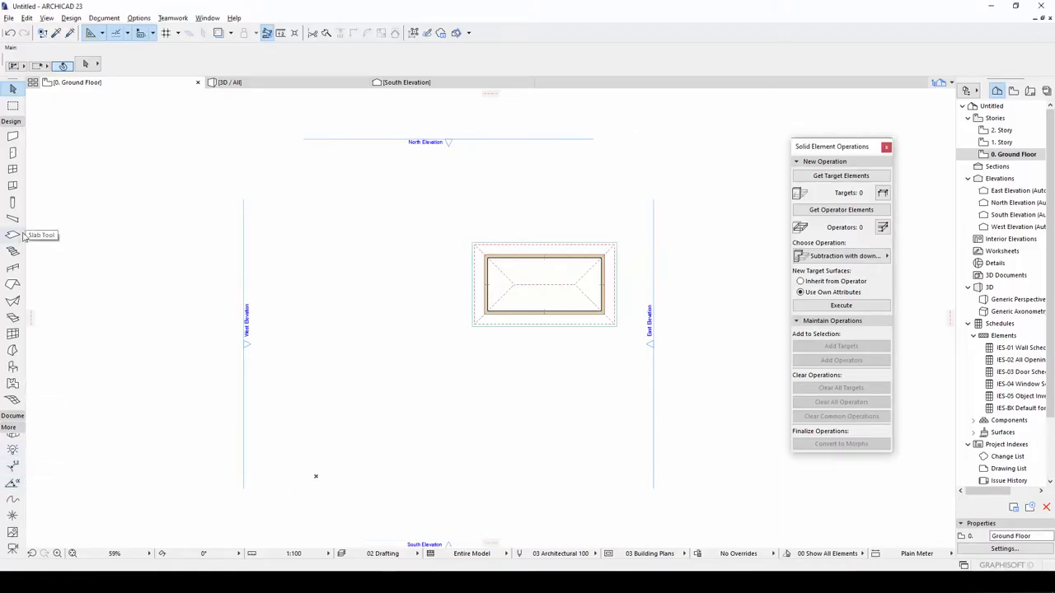
mouse_move(13, 434)
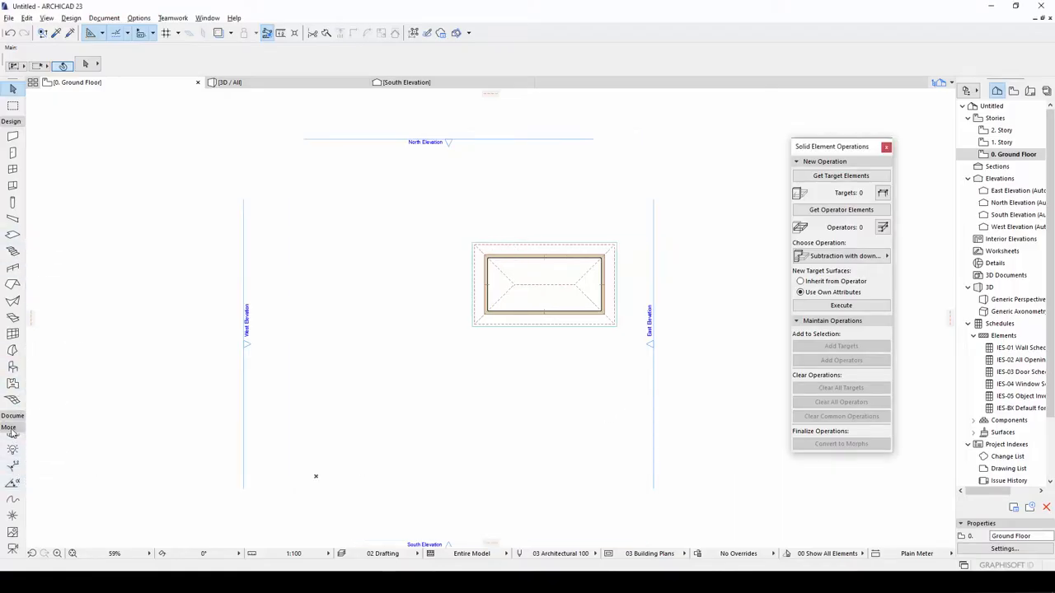
mouse_move(12, 497)
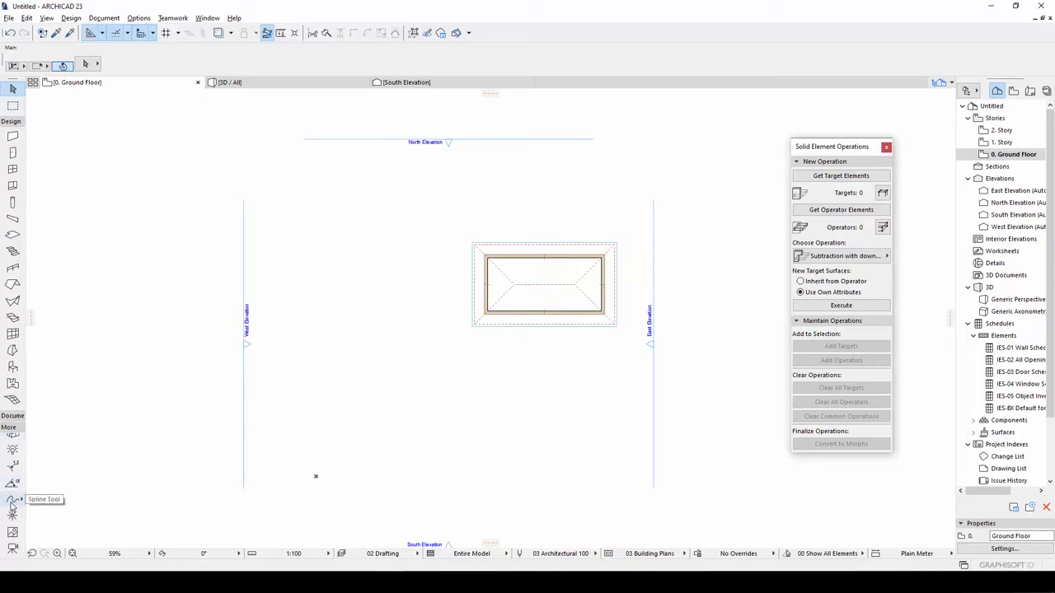
- Draw three wavy splines across the floor plan, above and below the house
click(12, 500)
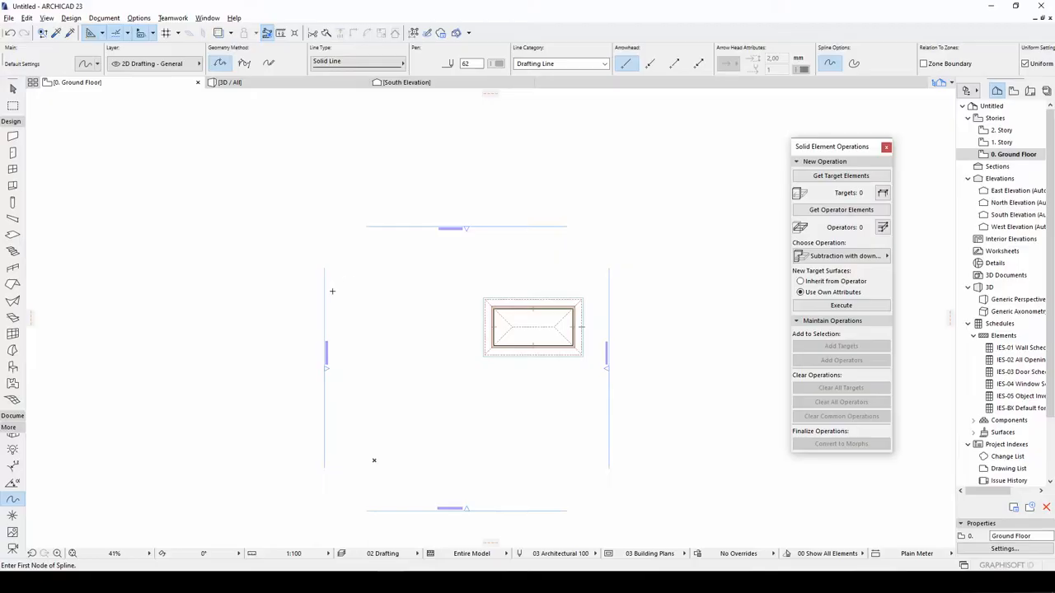
mouse_move(343, 264)
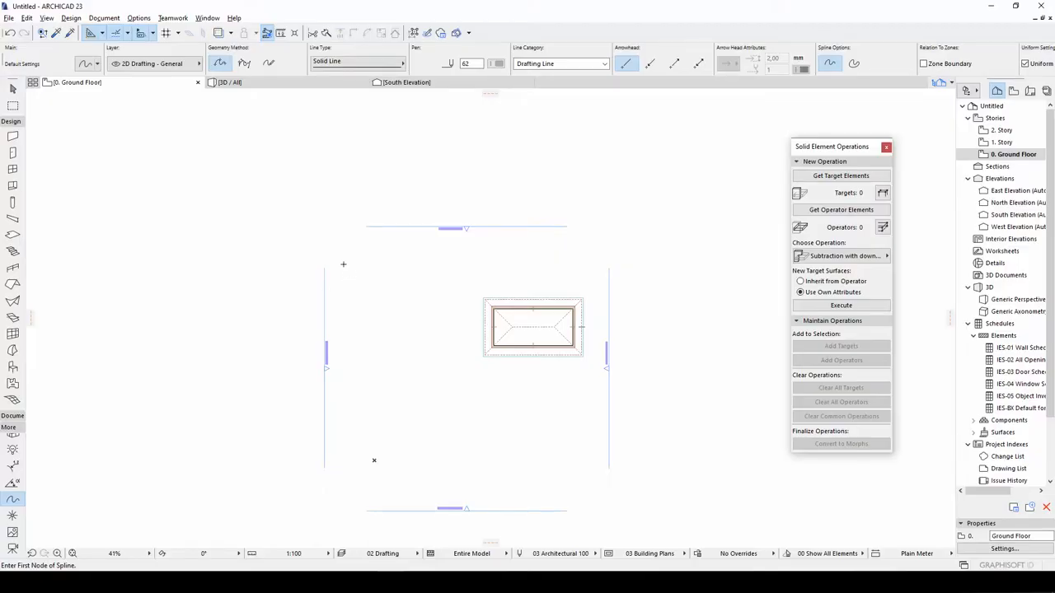
click(534, 268)
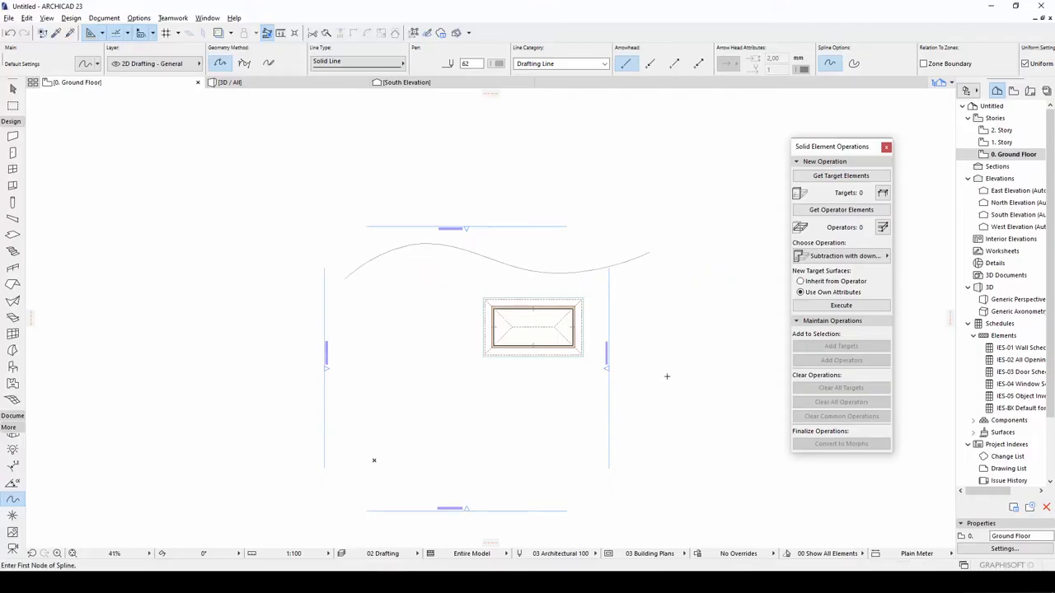
click(523, 394)
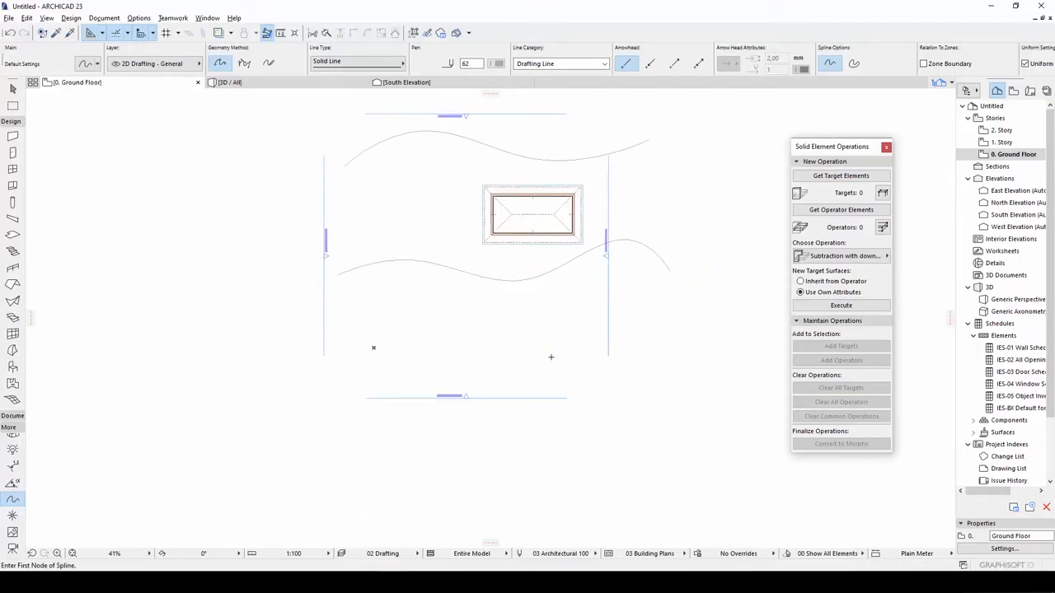
click(424, 313)
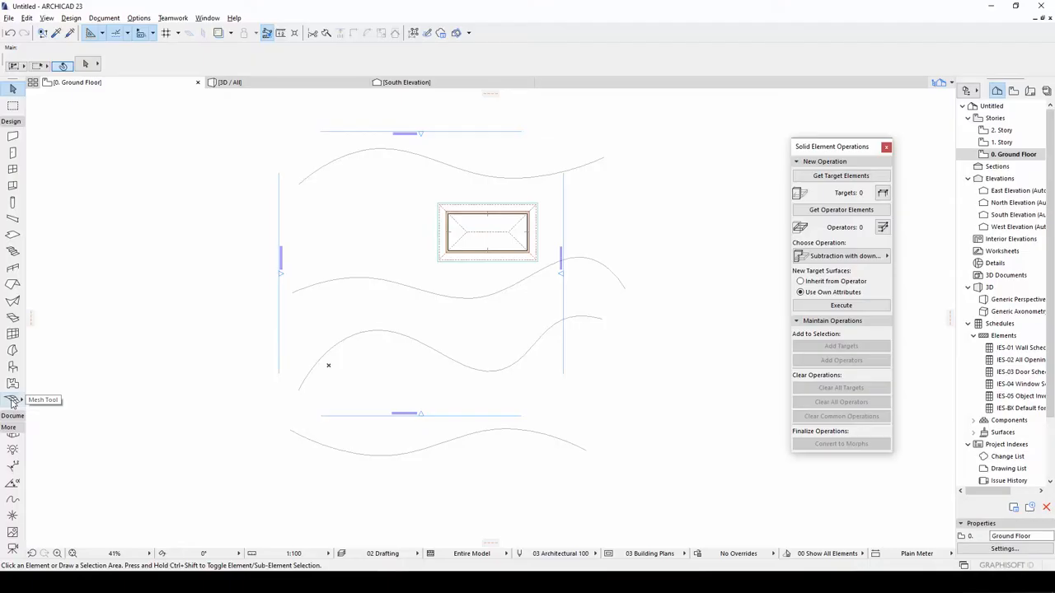
- Select the Mesh tool for the rectangular terrain over the site
click(12, 399)
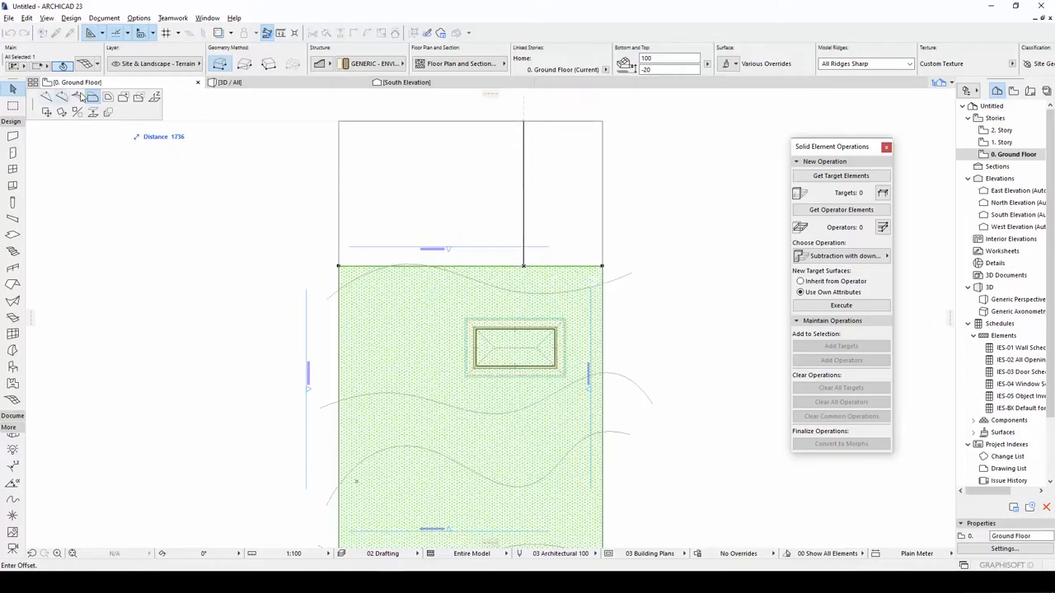
mouse_move(78, 98)
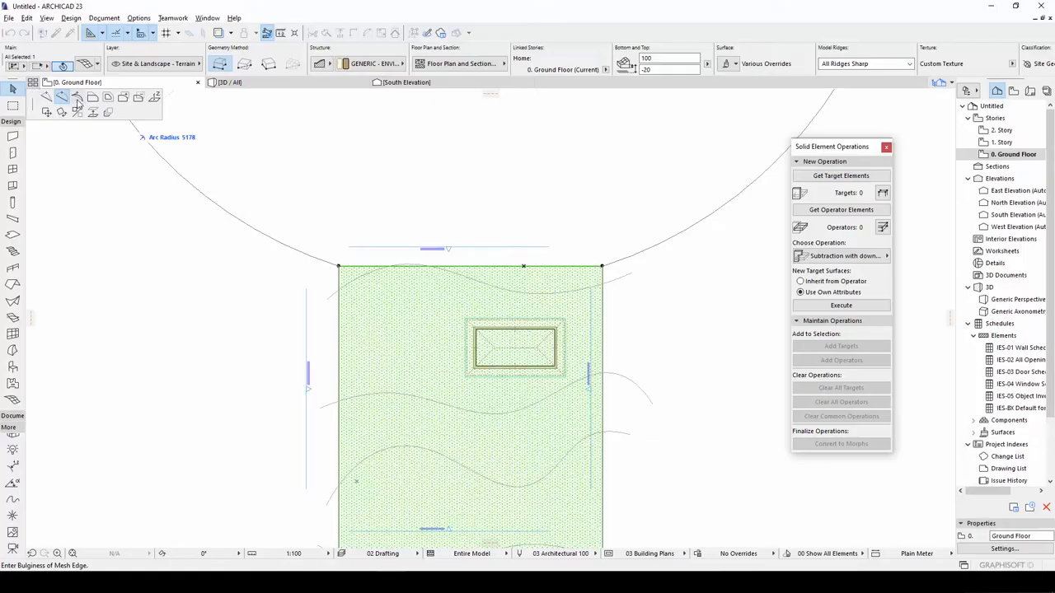
mouse_move(93, 98)
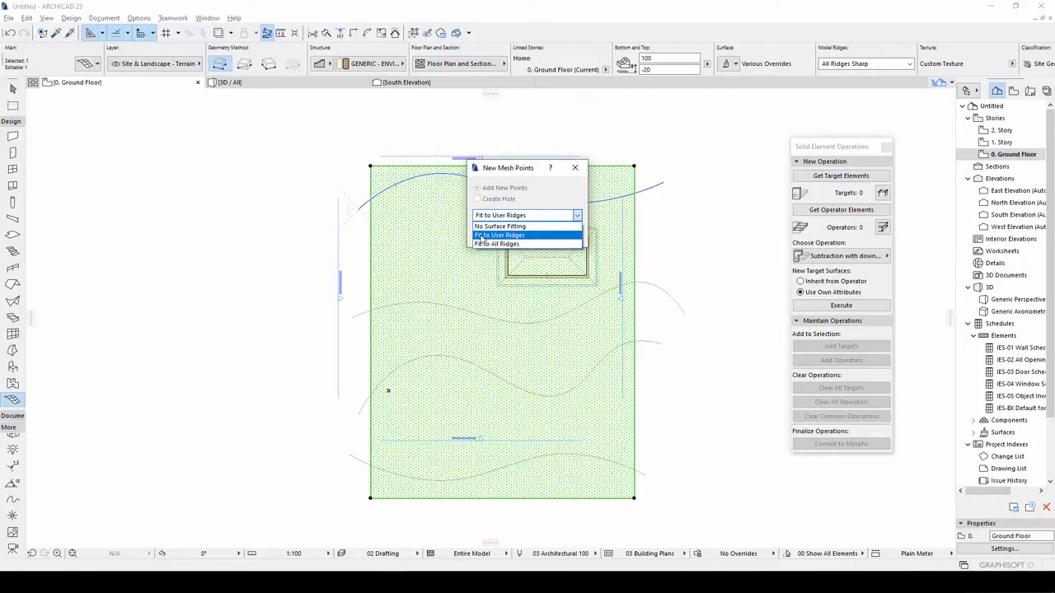
- Add the wavy splines' points to the mesh using Fit to User Ridges
click(498, 235)
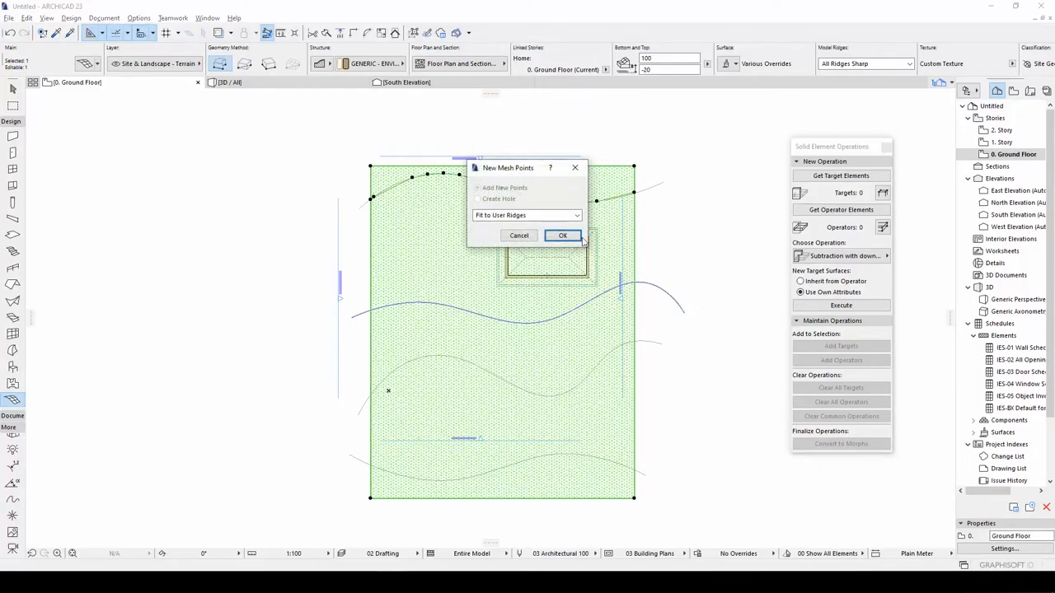
click(562, 235)
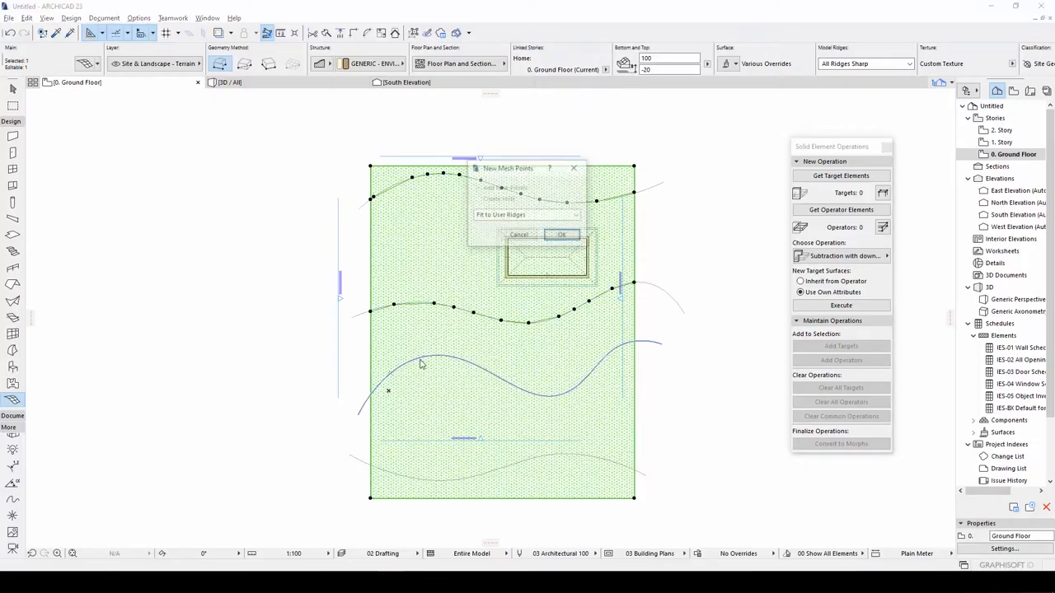
click(553, 234)
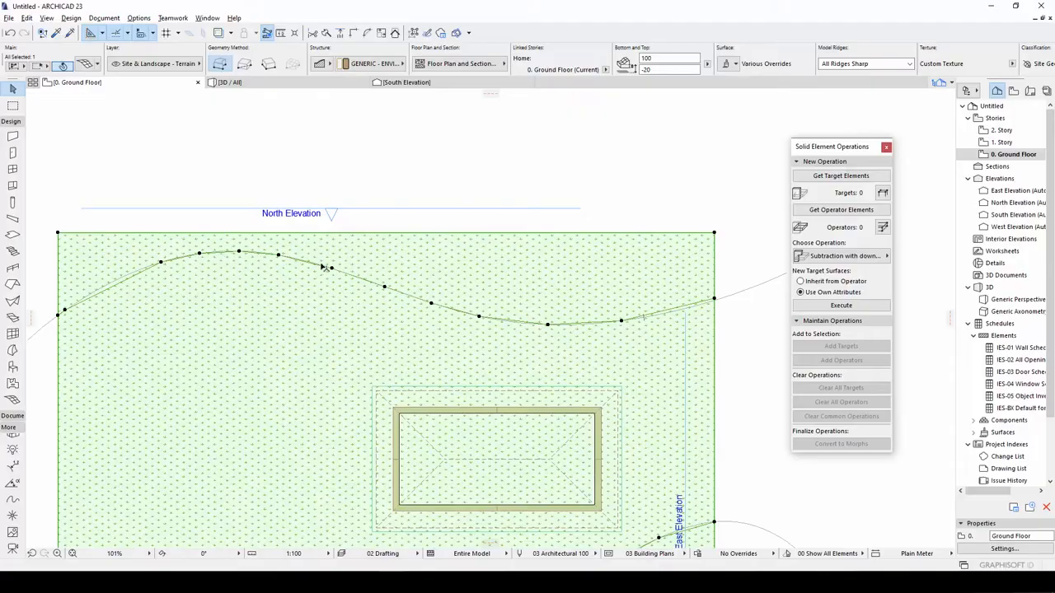
mouse_move(628, 328)
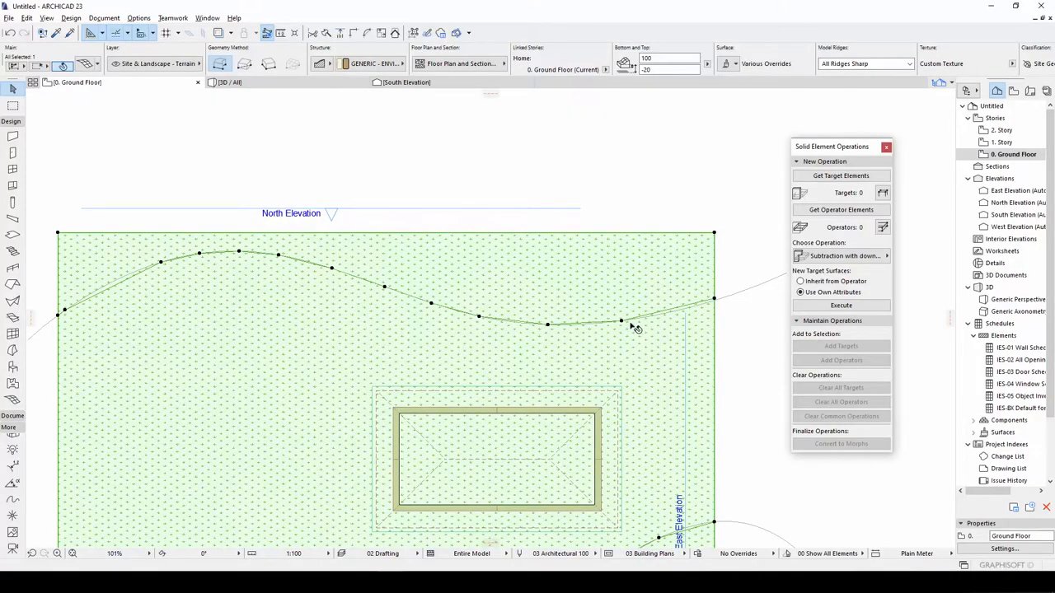
mouse_move(623, 324)
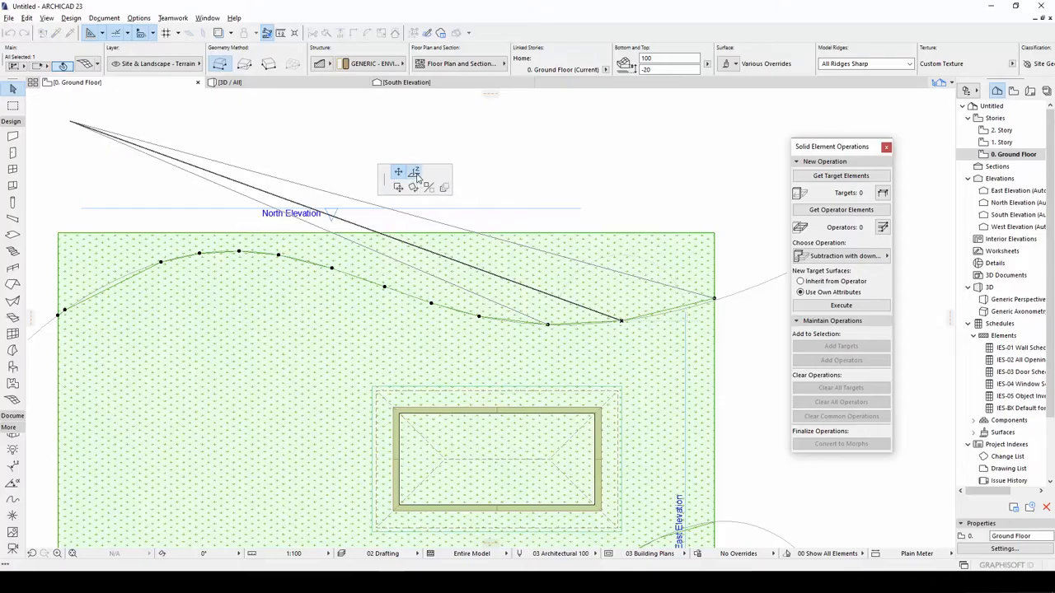
- Elevate all top ridge mesh points to height 100 with Apply to All
click(414, 171)
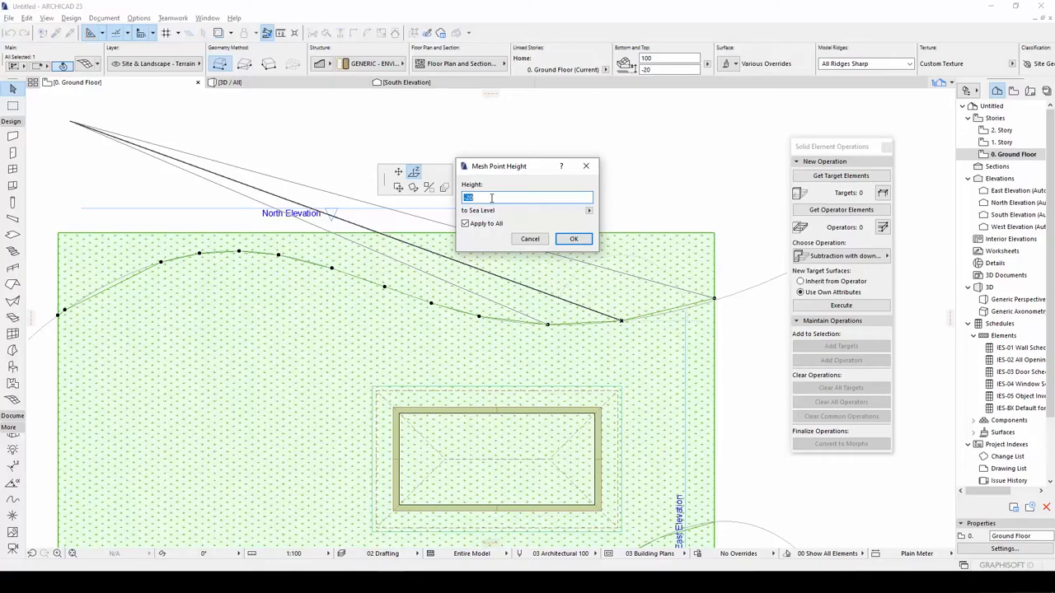
text(100)
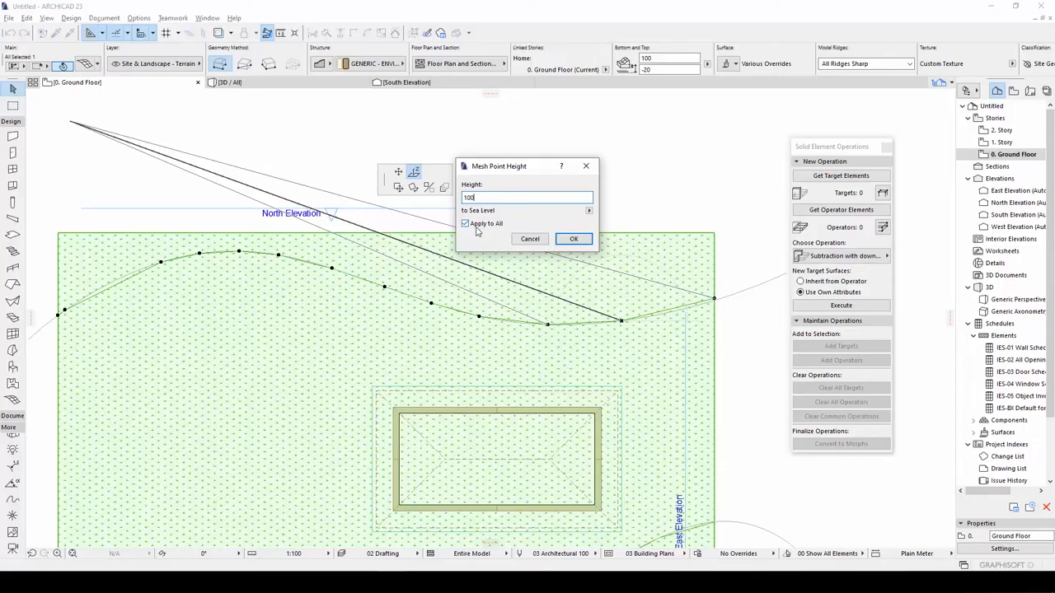
click(465, 223)
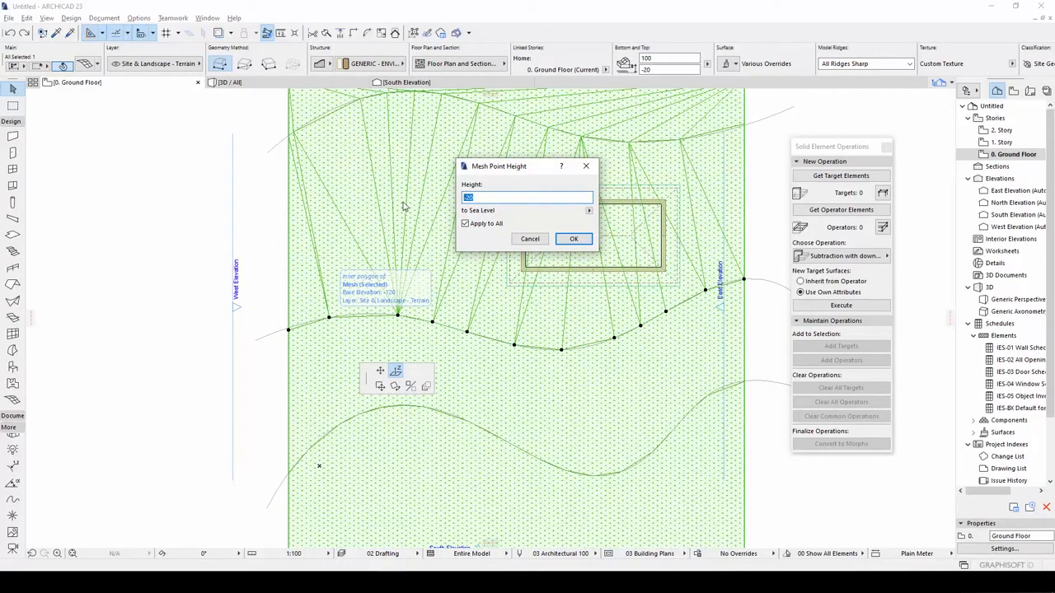
- Set the lower ridge's mesh point height to 20
click(574, 238)
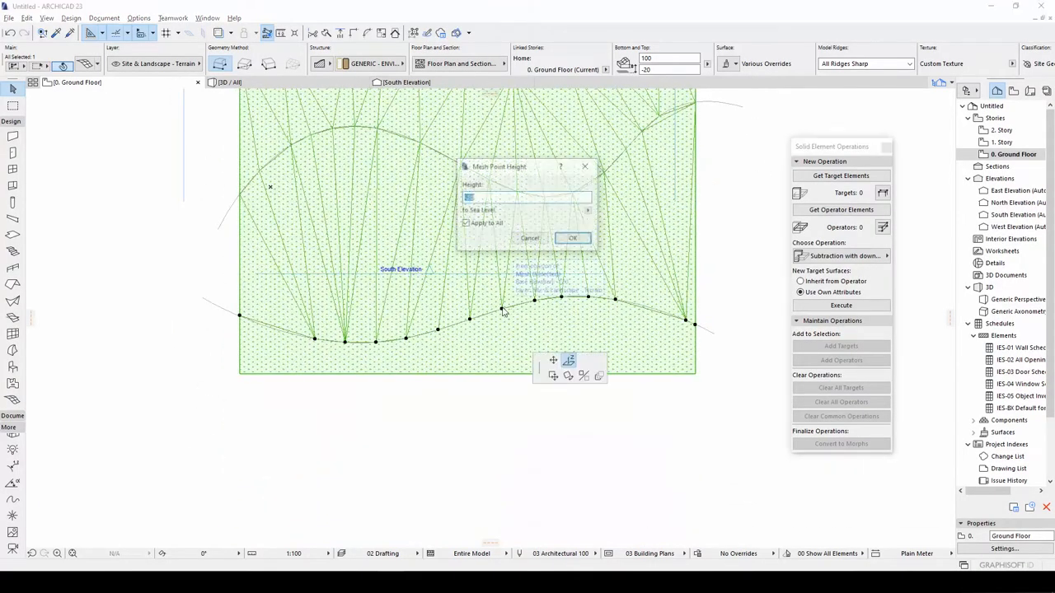
text(20)
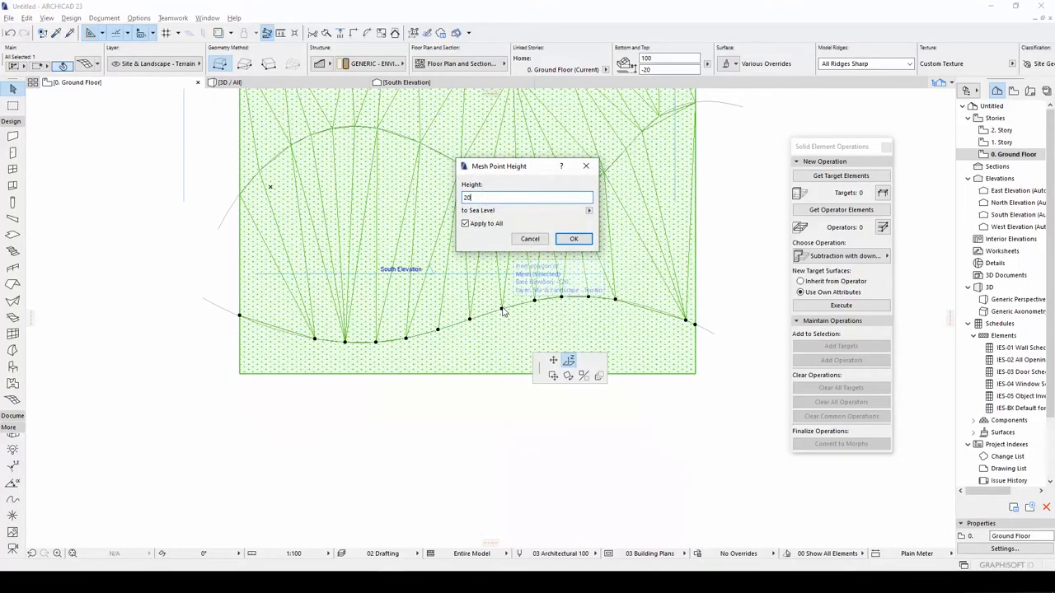
click(574, 239)
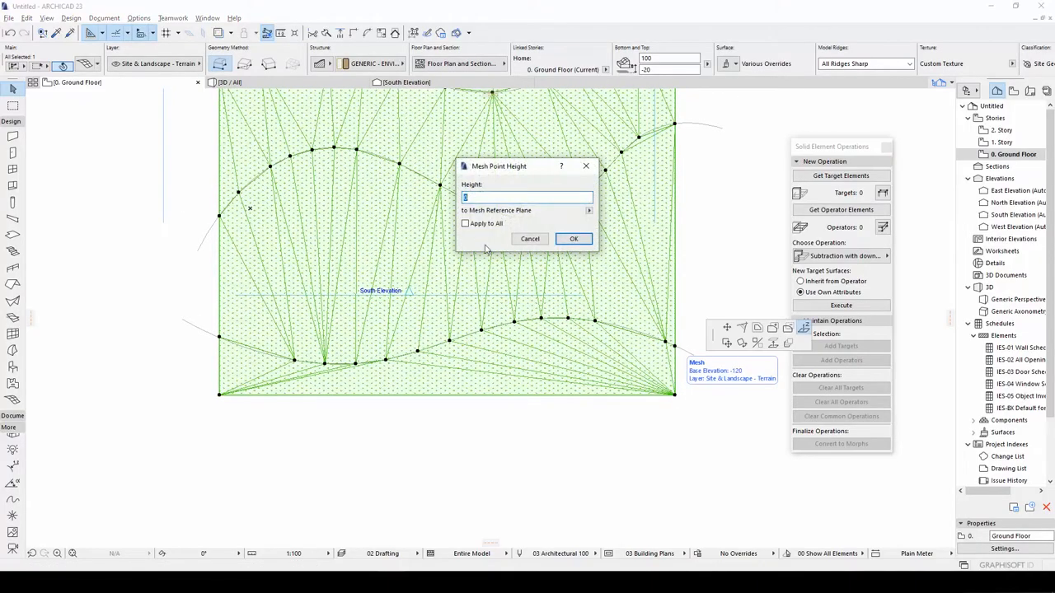
mouse_move(681, 375)
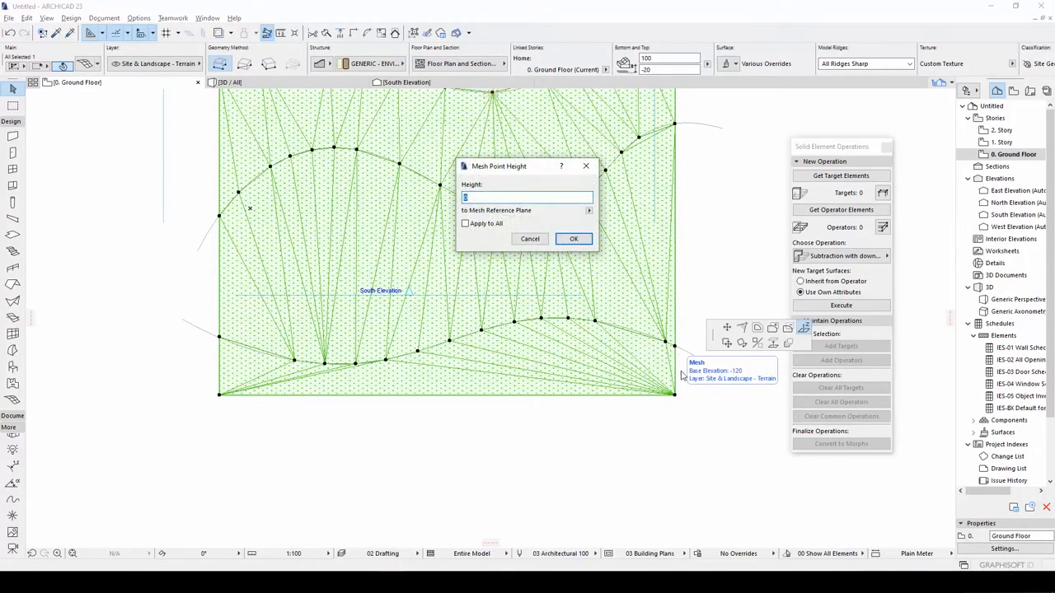
mouse_move(221, 342)
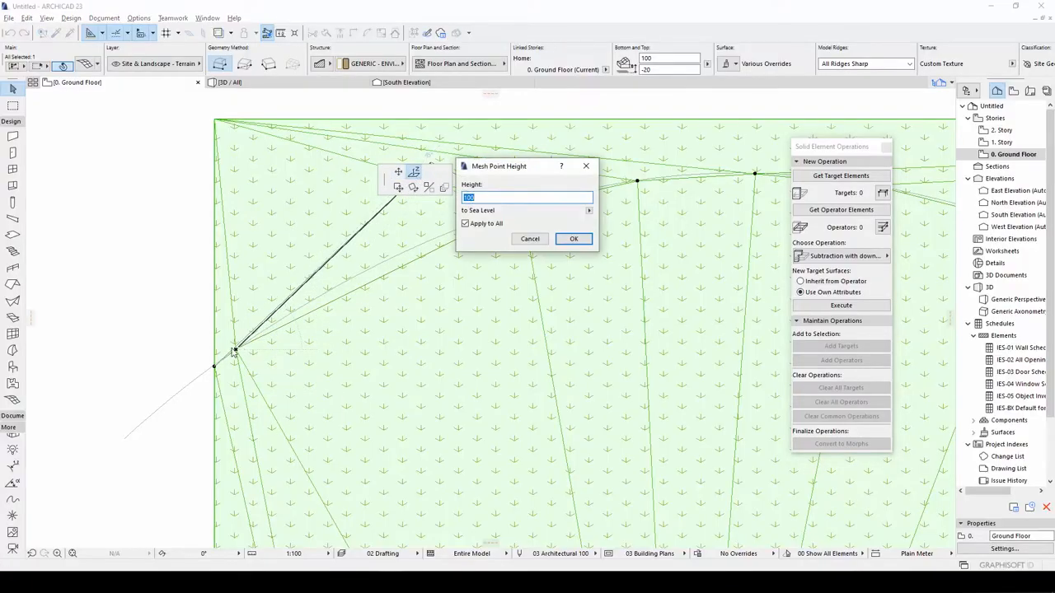
- Raise a mesh point to 120 above the Mesh Reference Plane
click(573, 239)
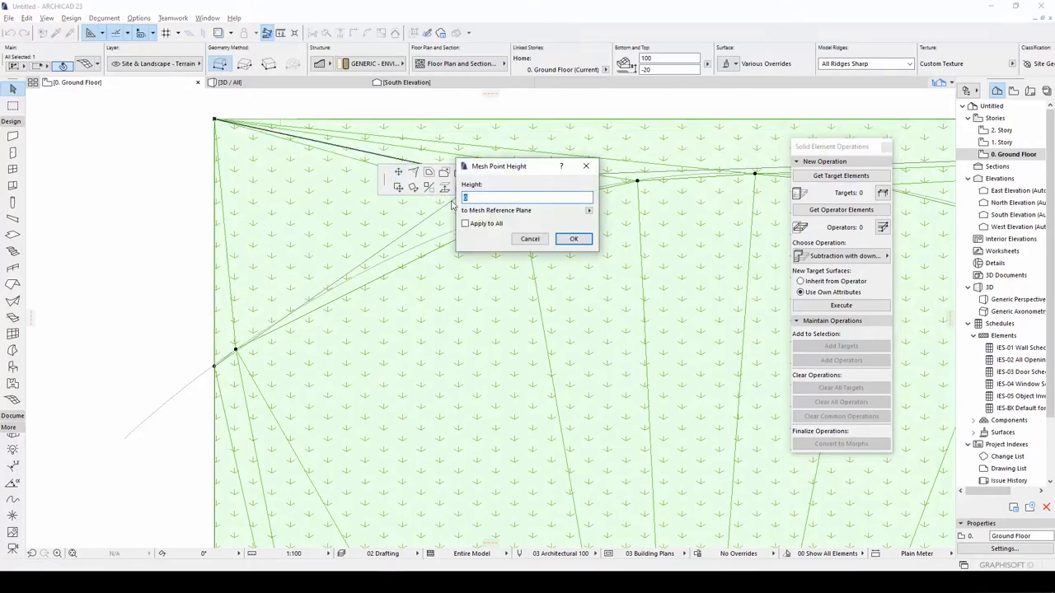
text(120)
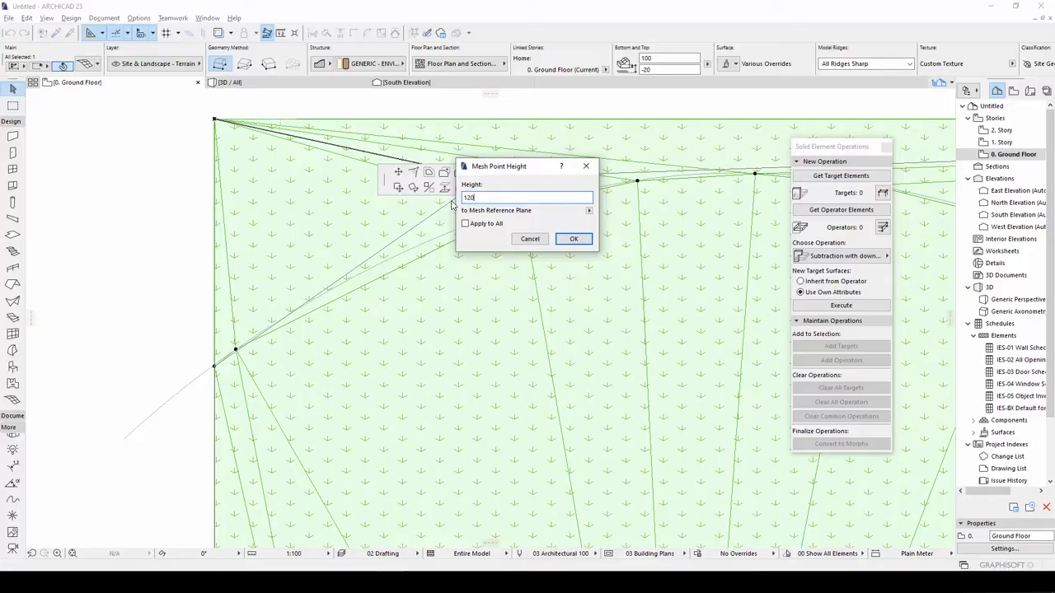
click(574, 238)
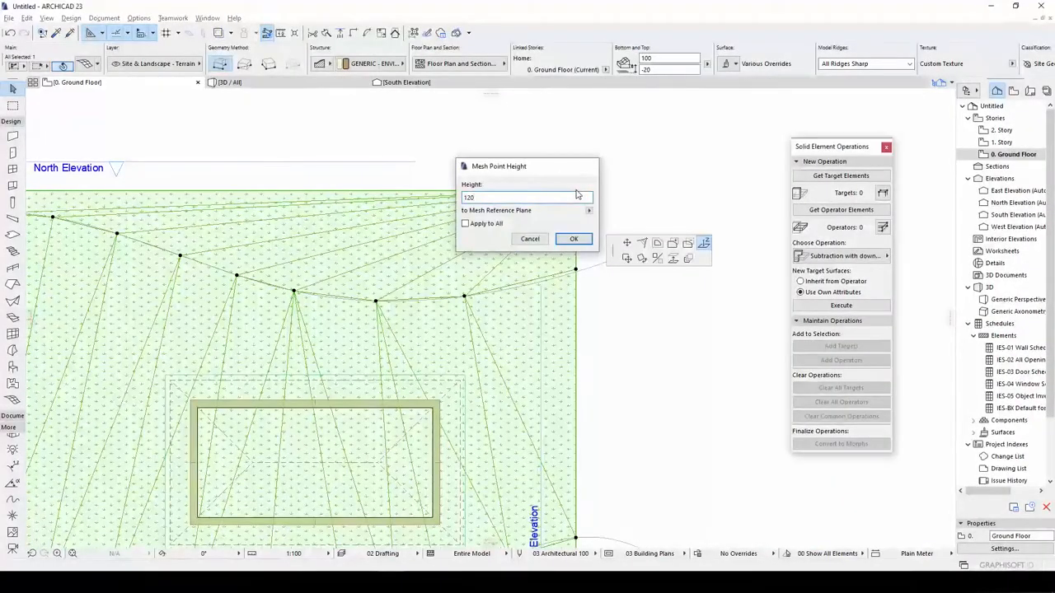
- Give another mesh point height 120, then switch to the Spline tool
click(574, 238)
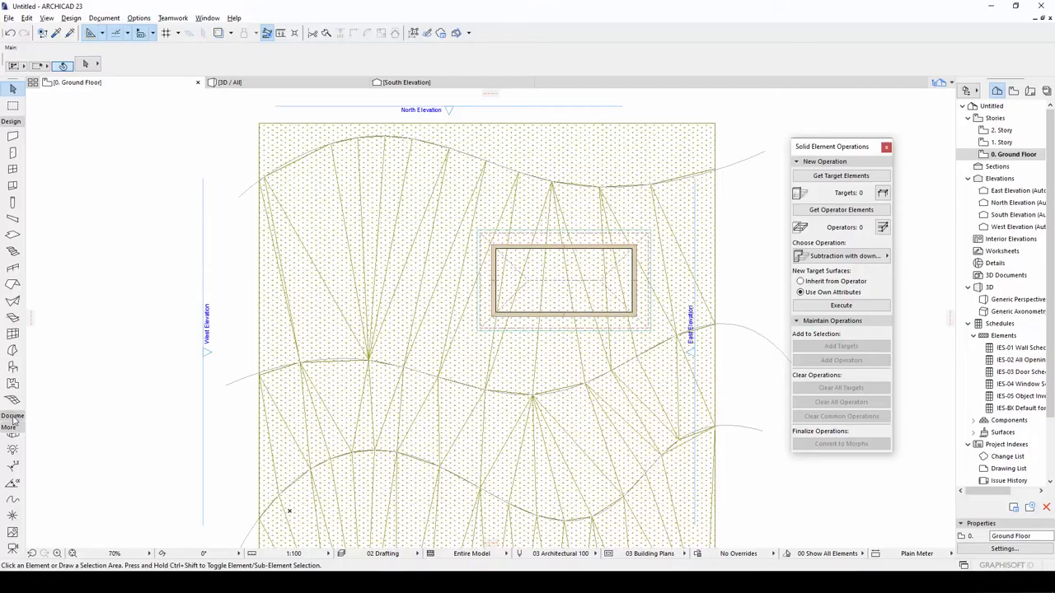
mouse_move(14, 452)
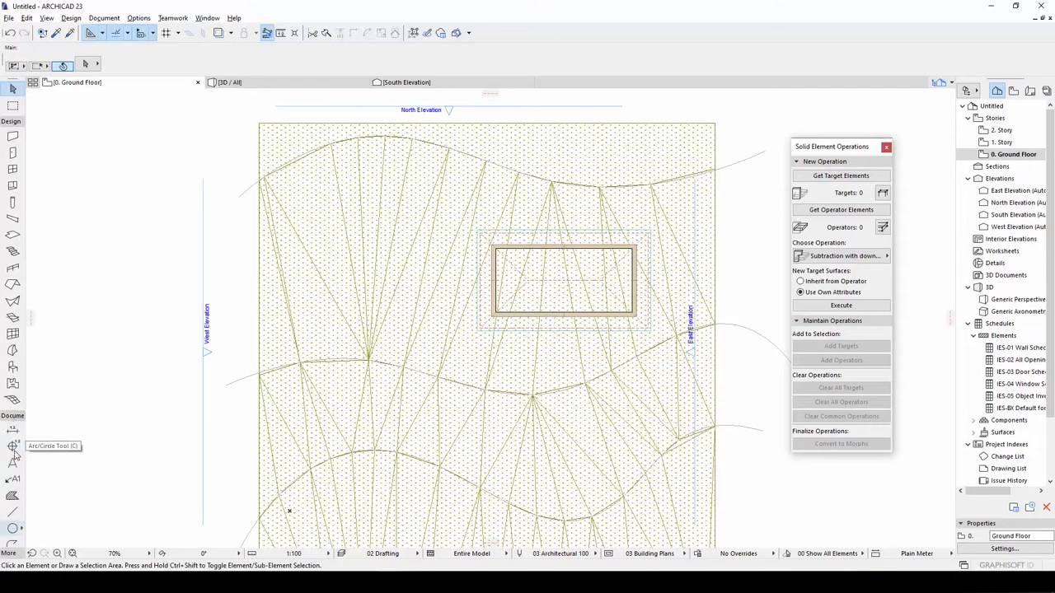
mouse_move(12, 484)
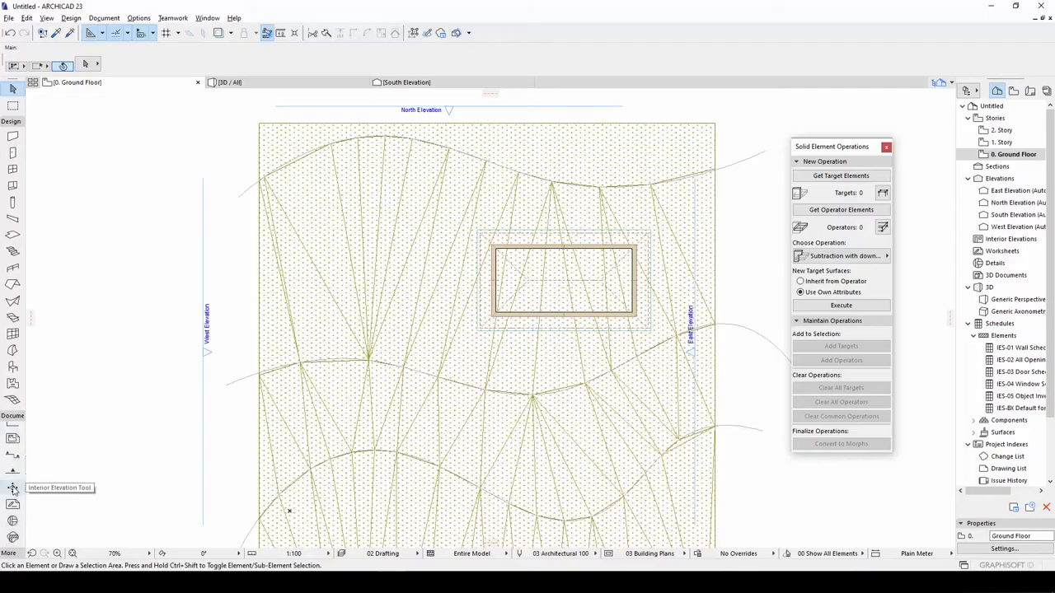
mouse_move(11, 509)
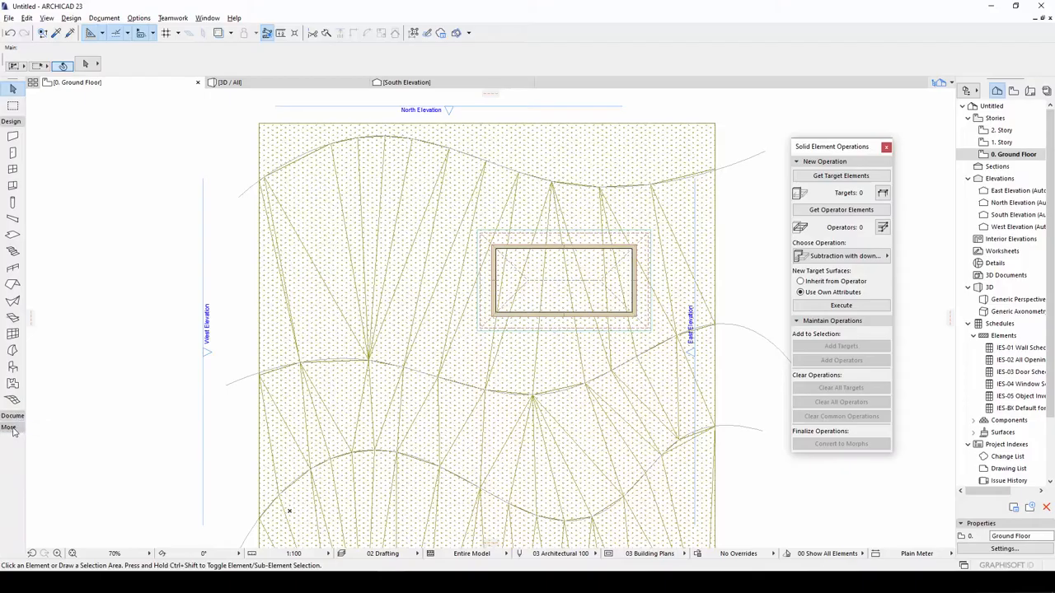
mouse_move(11, 498)
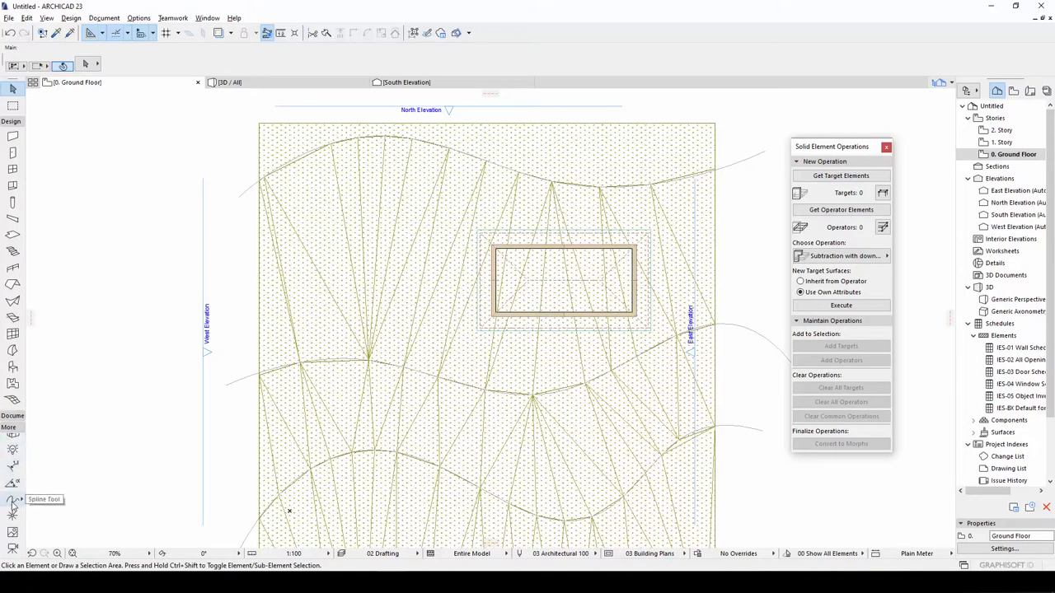
click(13, 500)
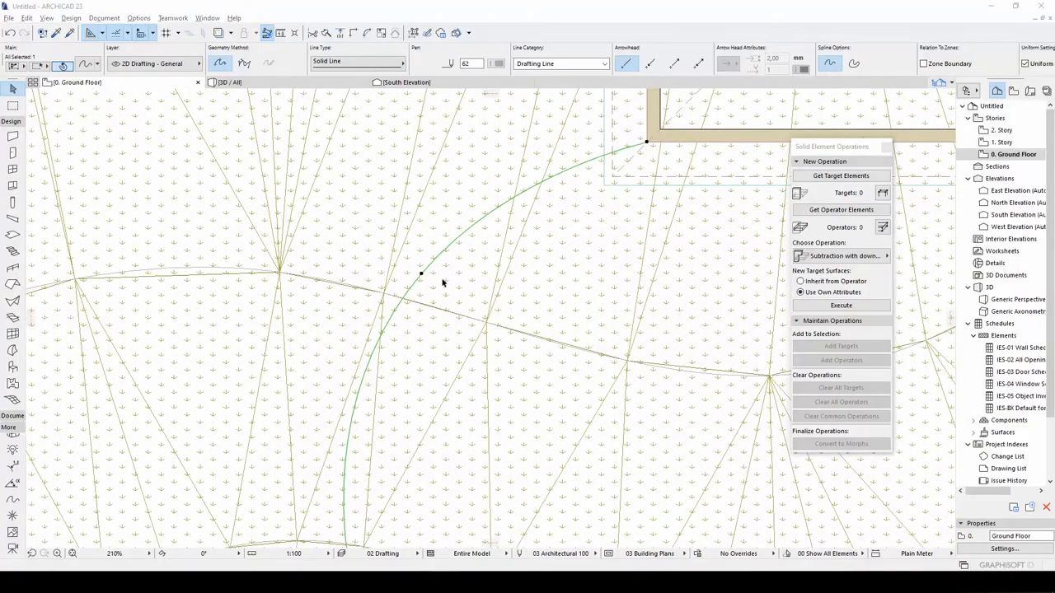
- Rotate the curved guide spline using Move > Rotate from its context menu
right_click(443, 283)
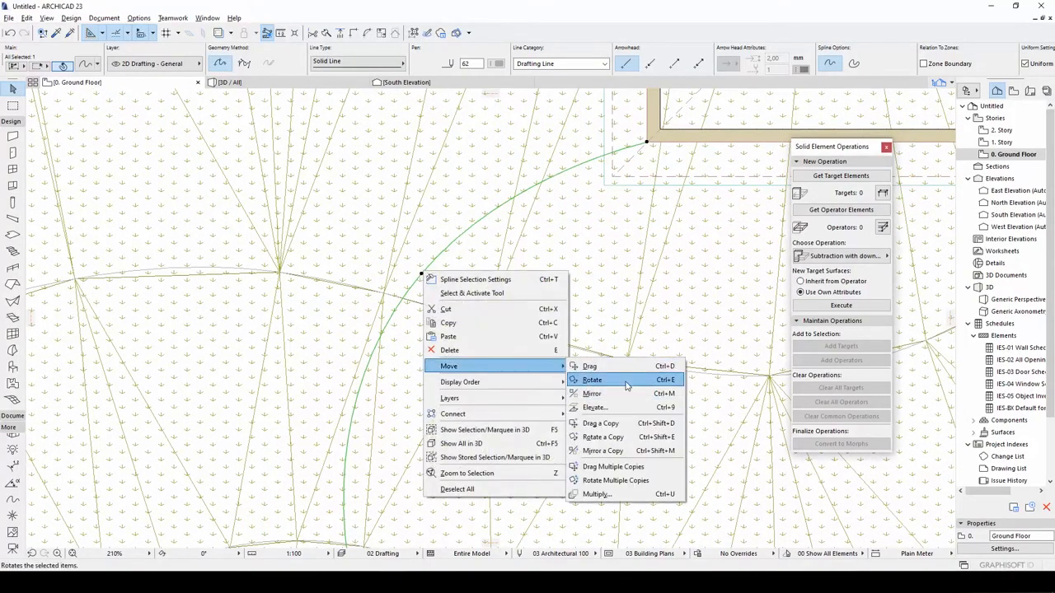
click(598, 424)
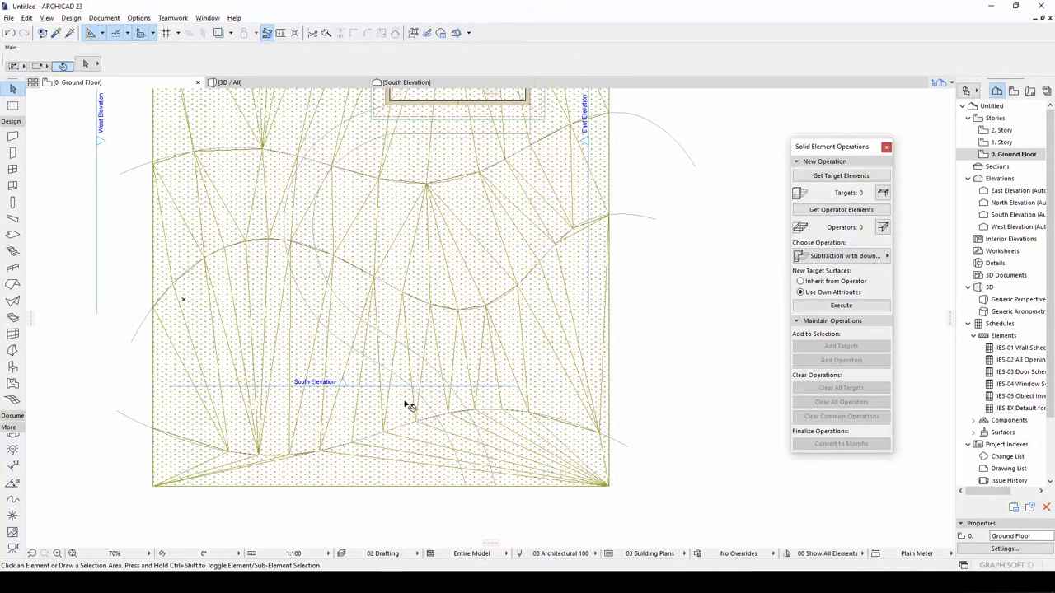
mouse_move(78, 451)
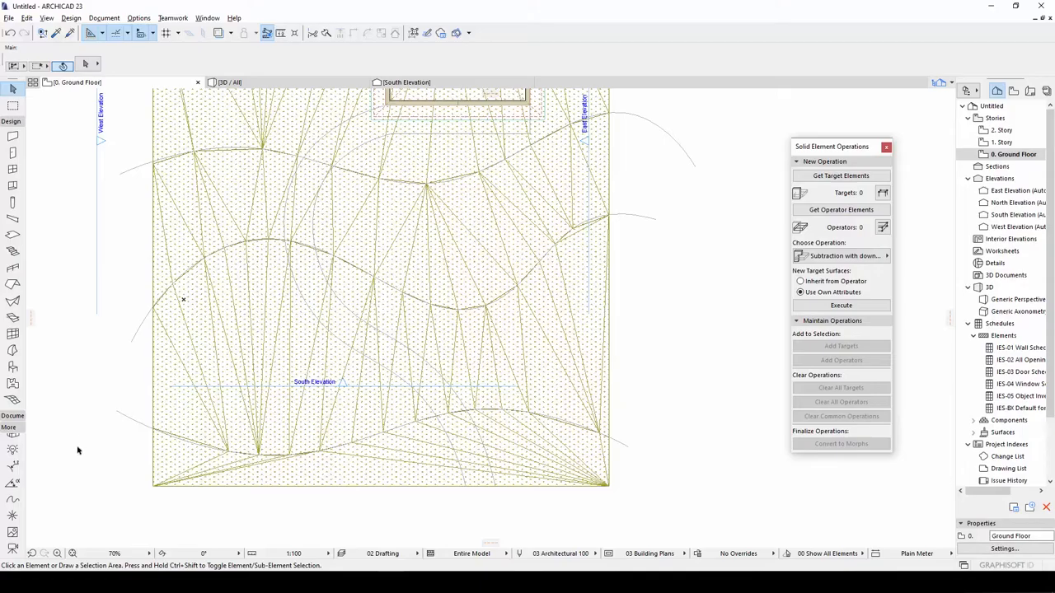
mouse_move(13, 350)
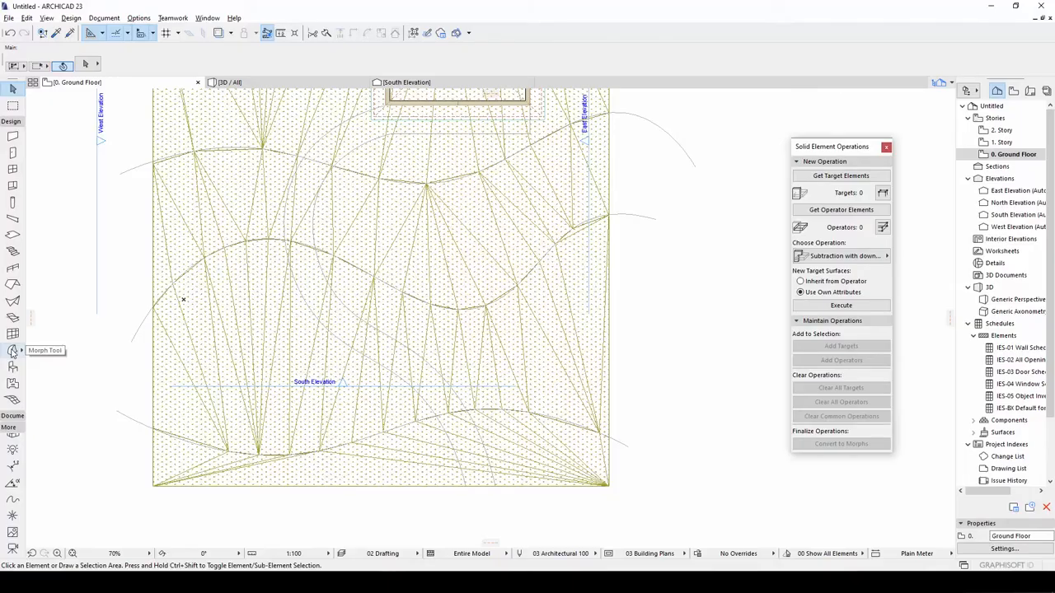
- Select the Morph tool to model the sidewalk solid
click(12, 349)
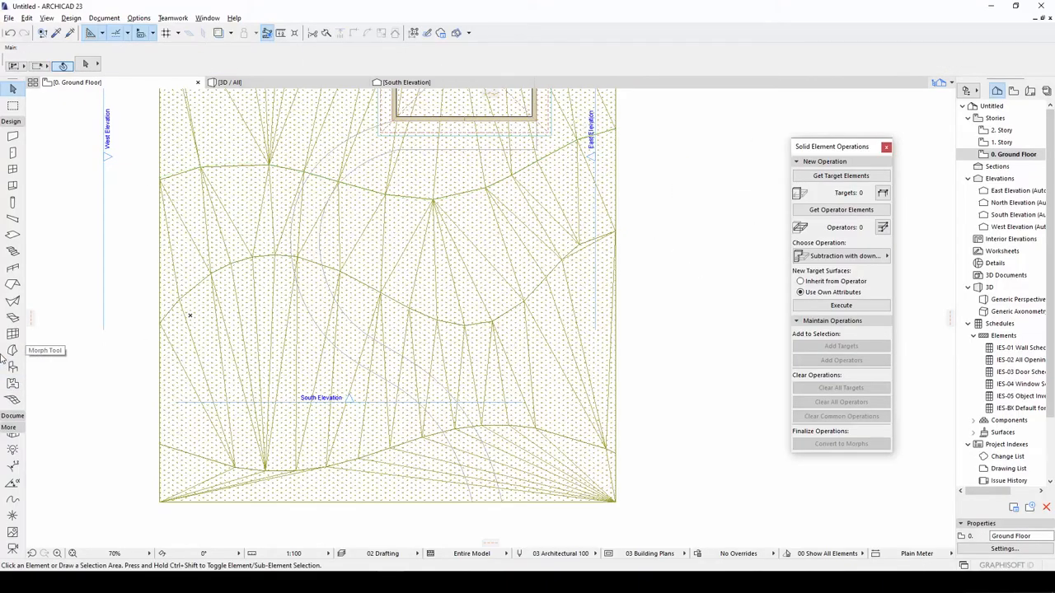
click(11, 349)
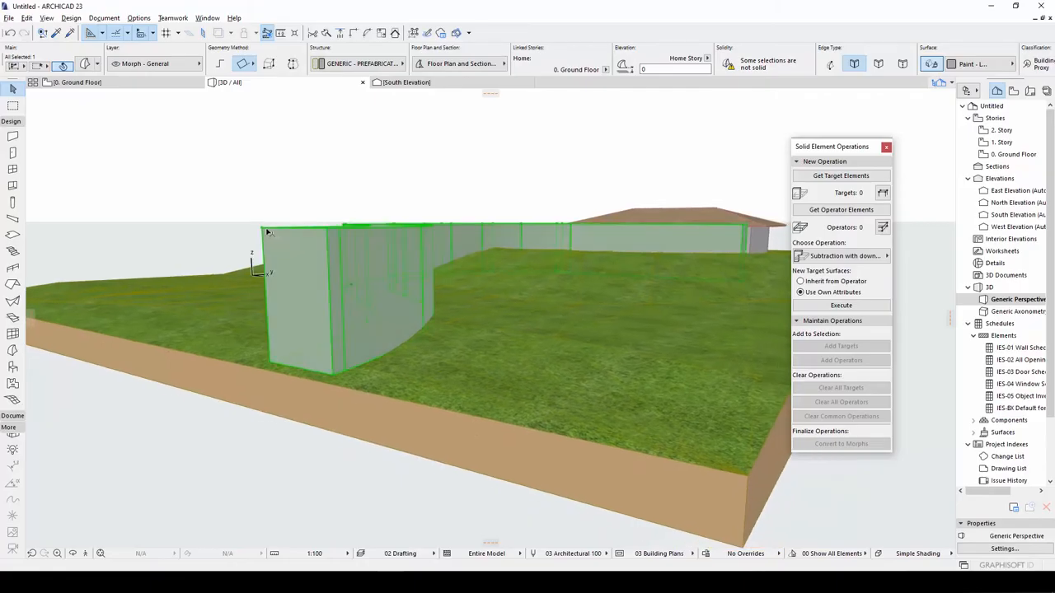
mouse_move(266, 228)
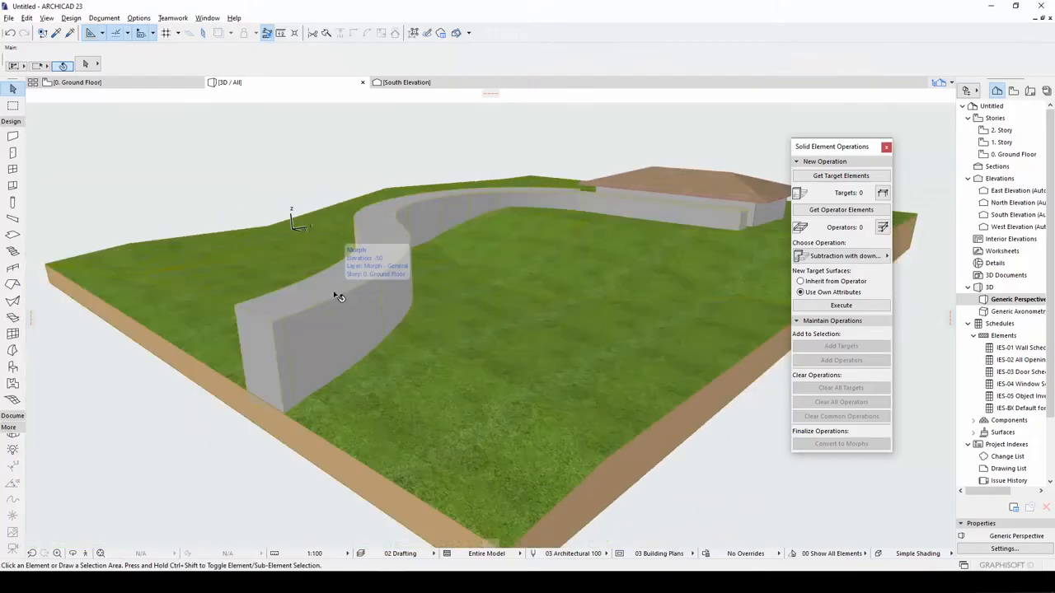
- Intersect the sidewalk morph target with the terrain mesh operator in Solid Element Operations
click(336, 296)
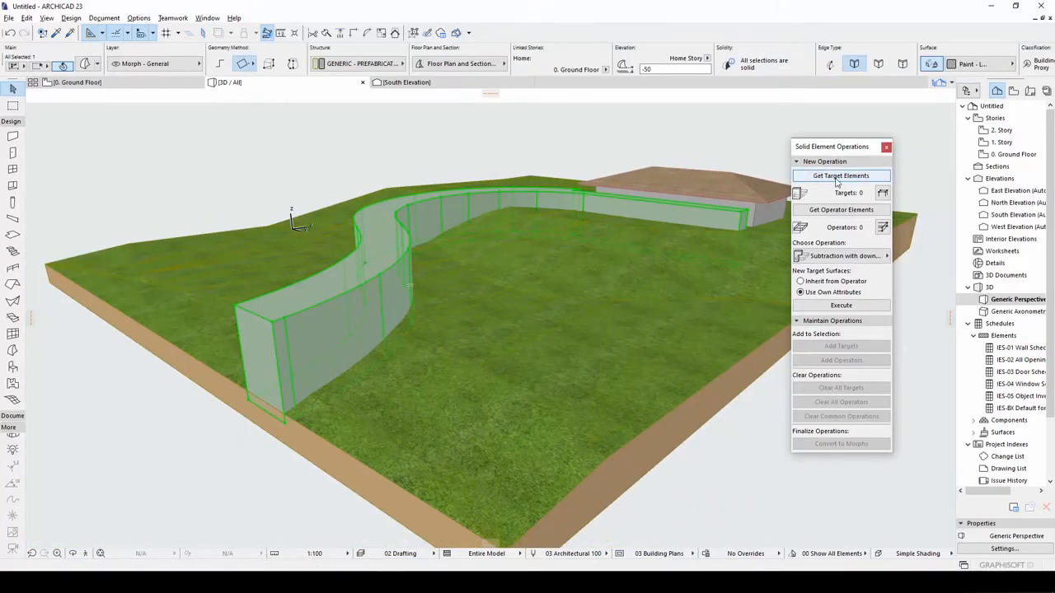
click(841, 175)
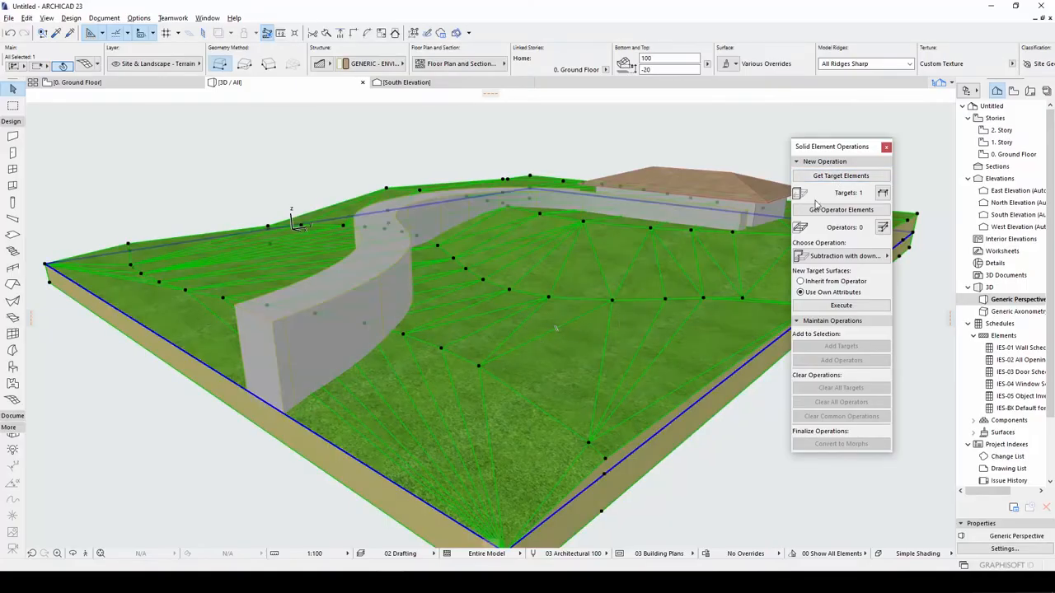
click(842, 210)
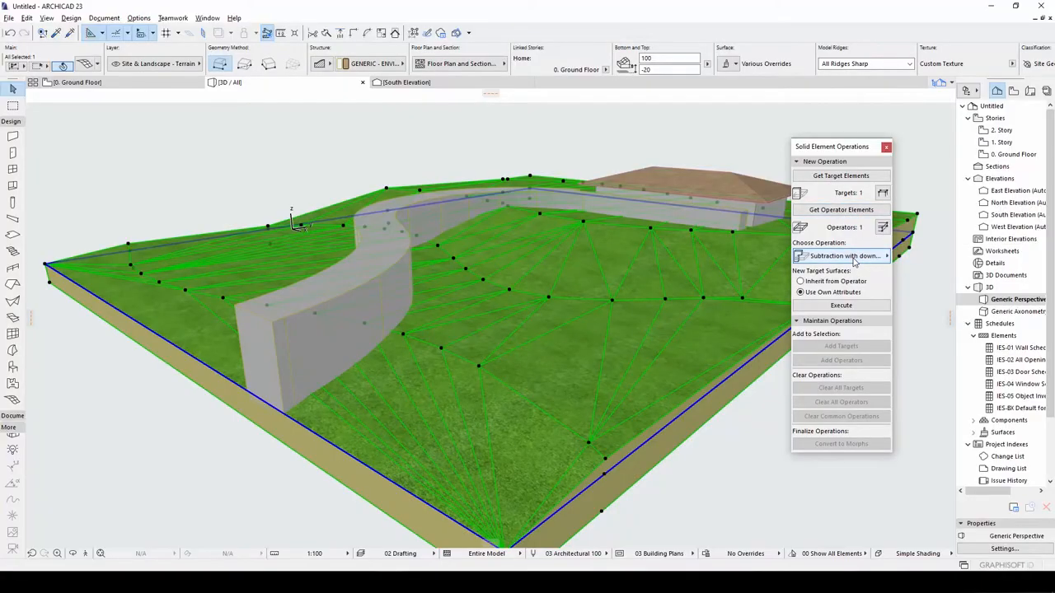
click(840, 256)
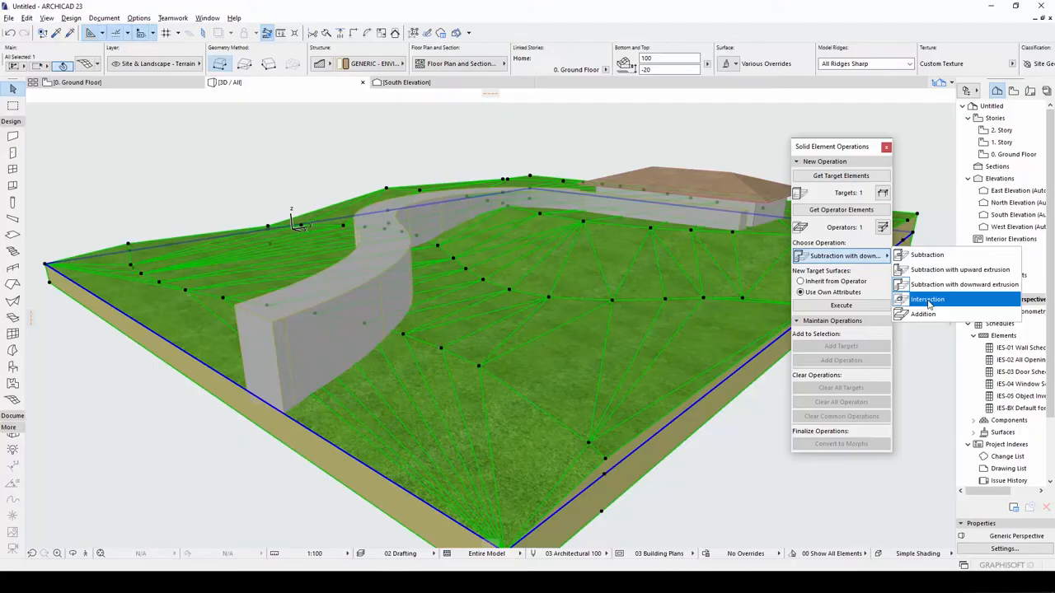
click(927, 299)
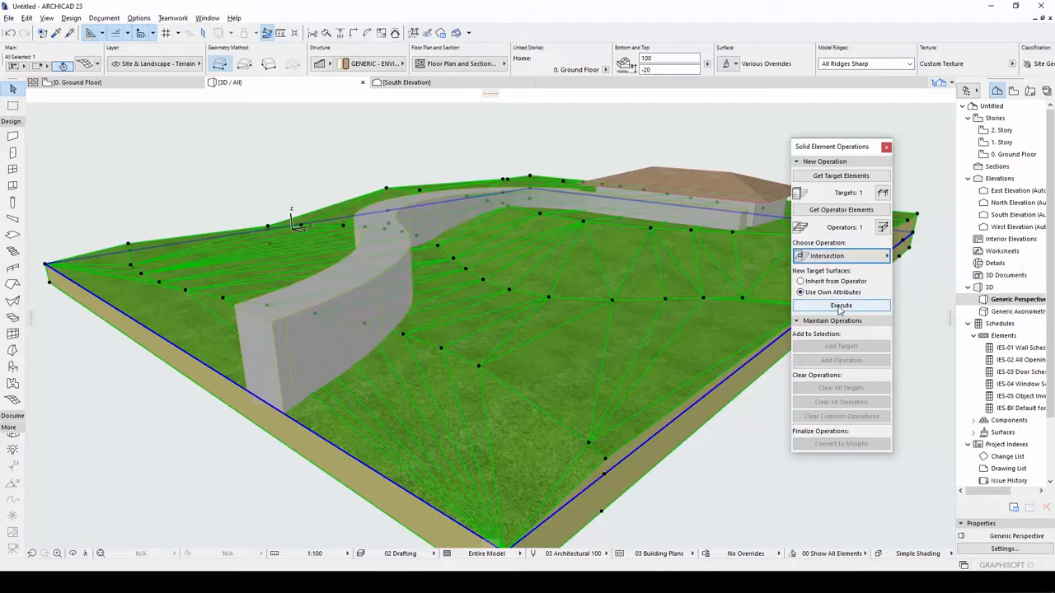
click(841, 305)
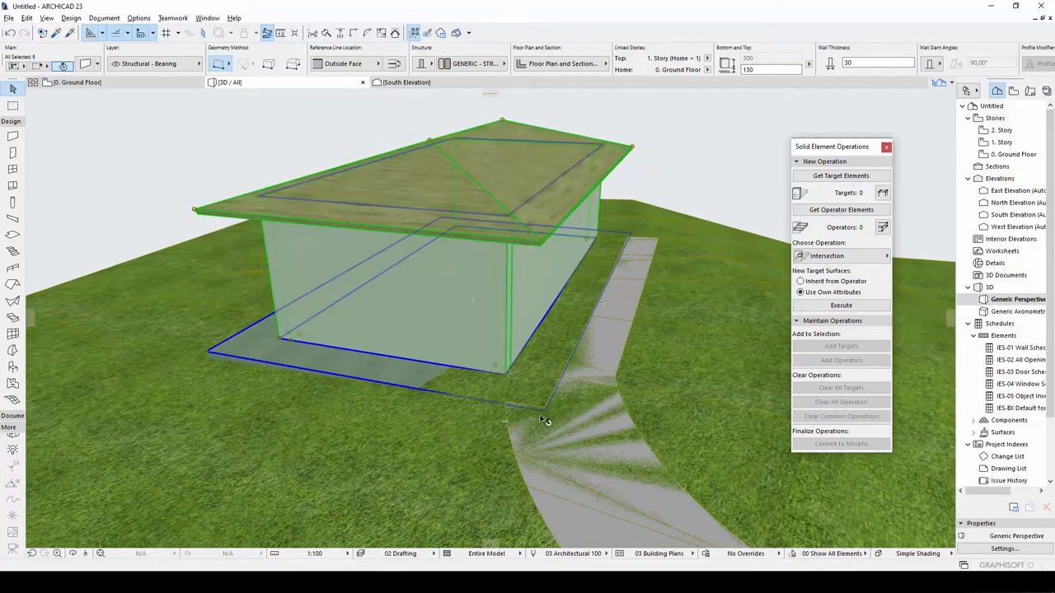
- Orbit the 3D view to inspect the sidewalk where it reaches the house
drag(544, 419, 600, 385)
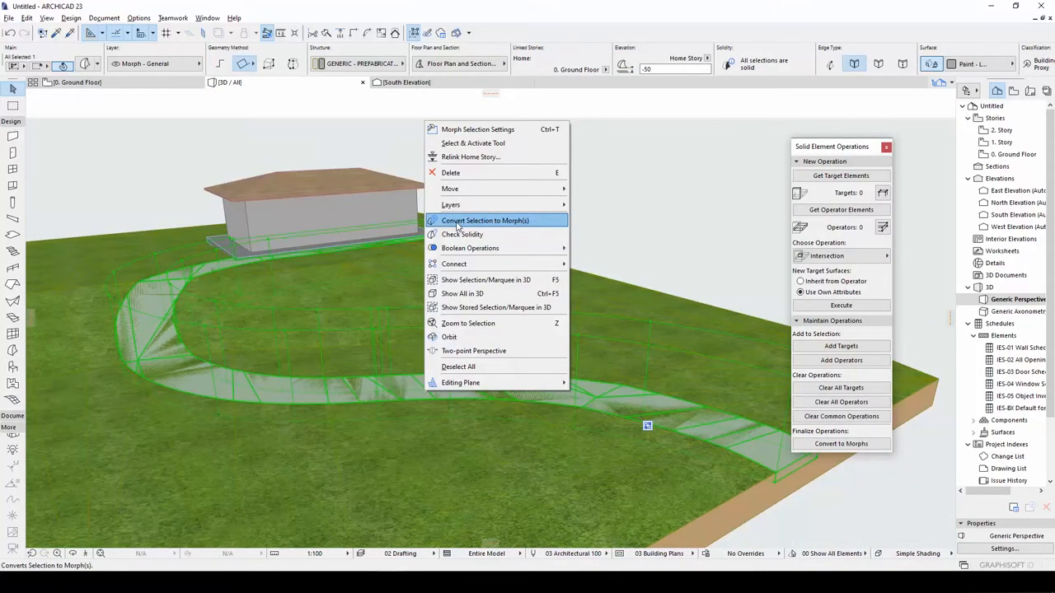
- Convert the selected curved sidewalk pieces to morphs, accepting the warning dialog
click(496, 220)
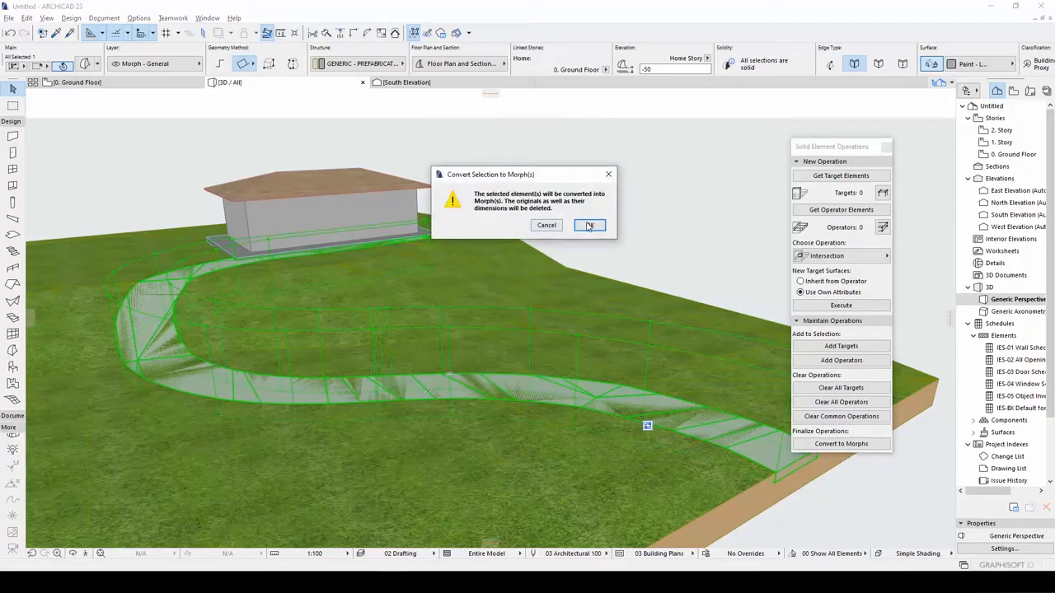
click(589, 225)
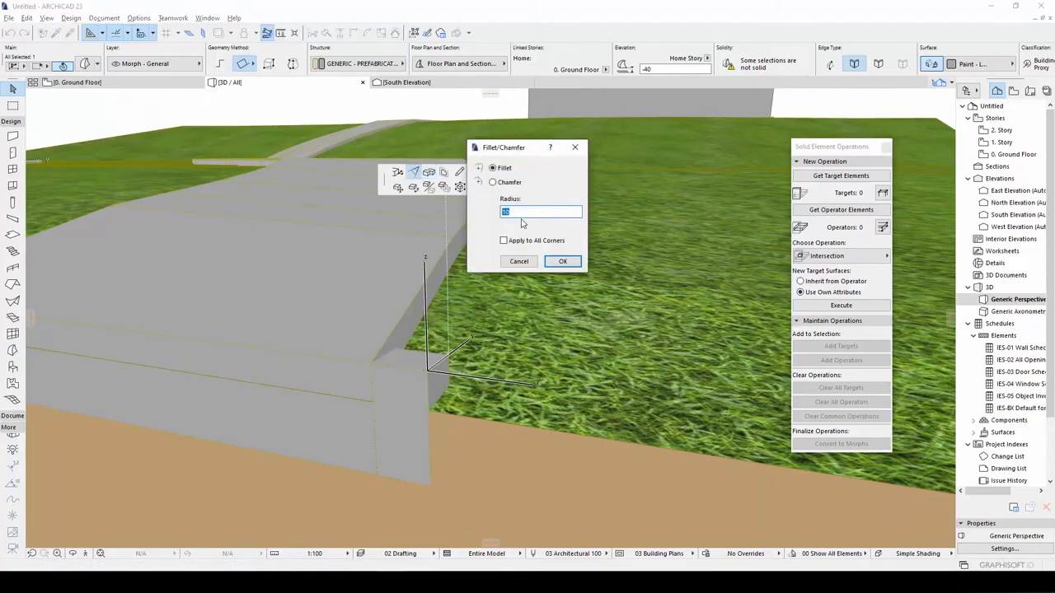
- Chamfer the sidewalk morph edge by 5 and begin outlining the excess to trim
text(5)
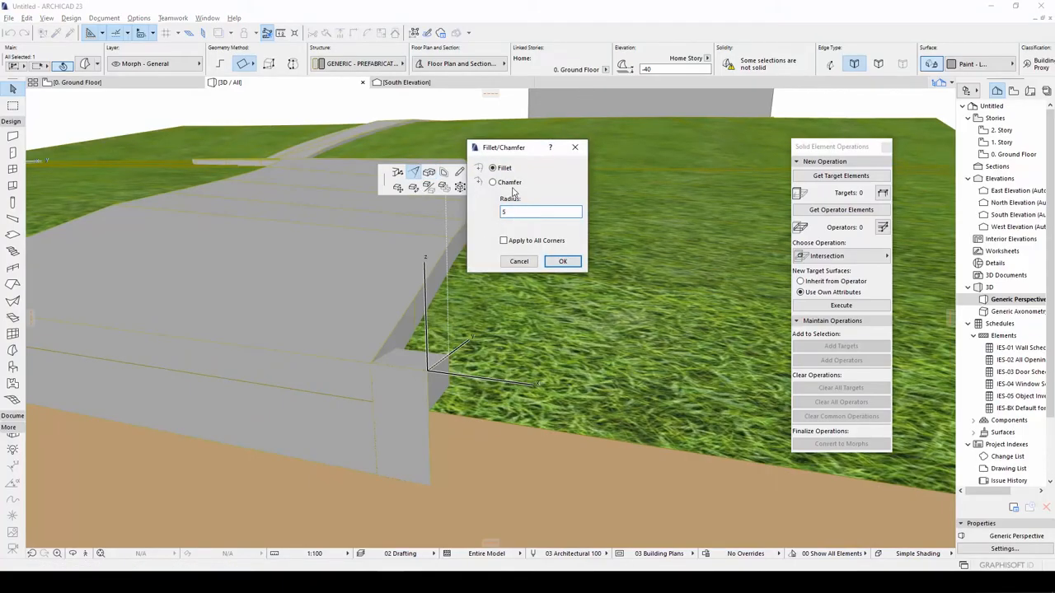
click(493, 182)
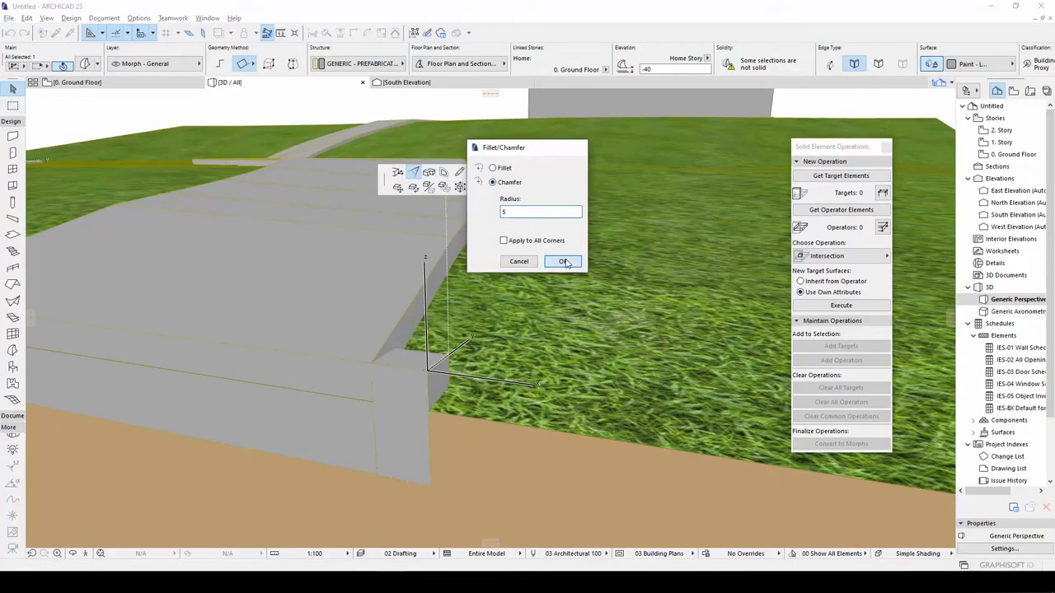
click(562, 261)
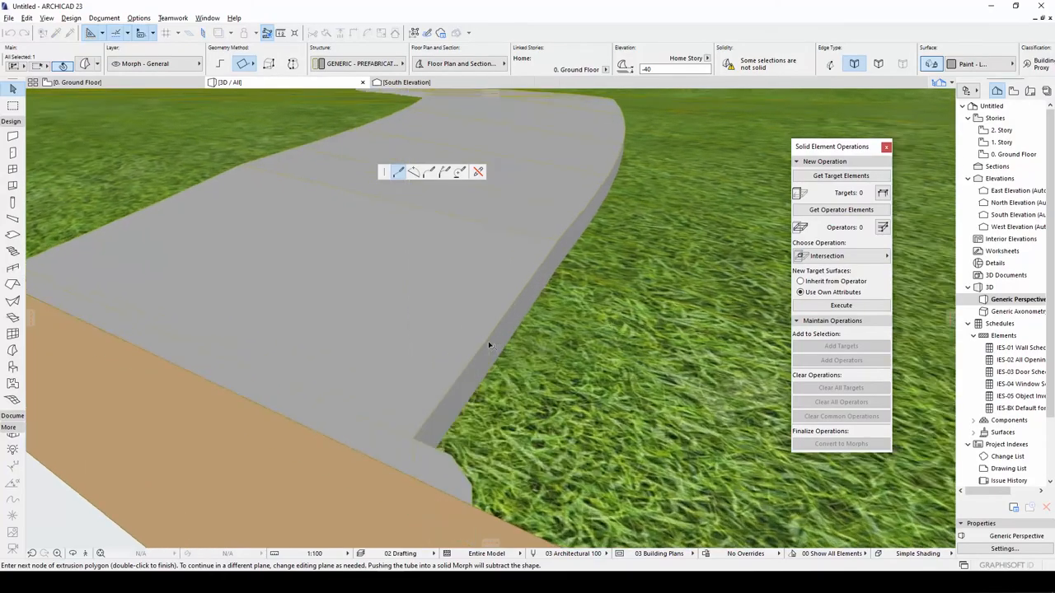
click(489, 338)
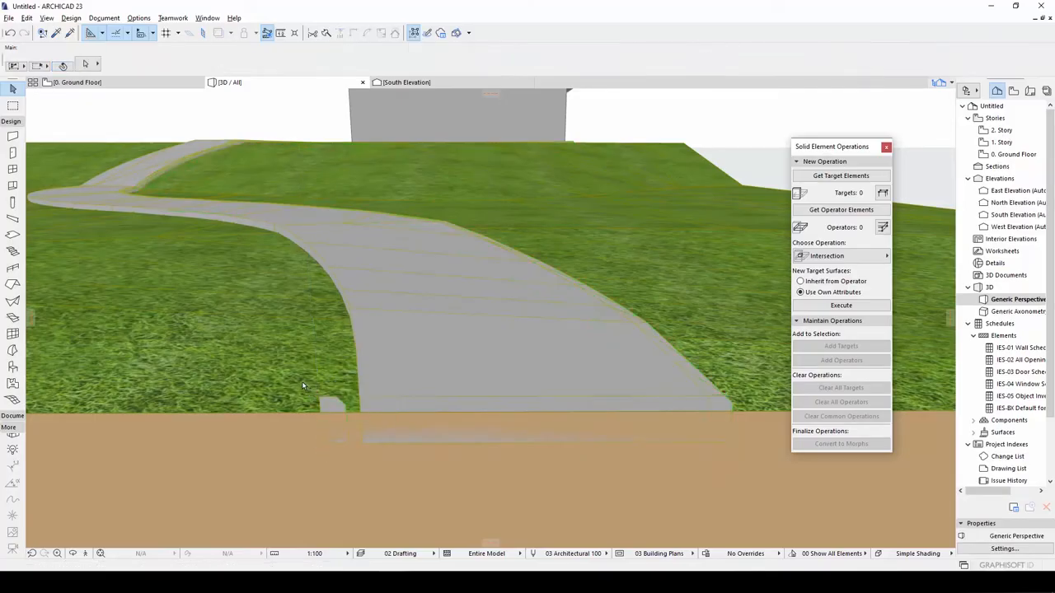
- Pick a sidewalk morph face and reshape its surface so the path reaches the house
click(329, 420)
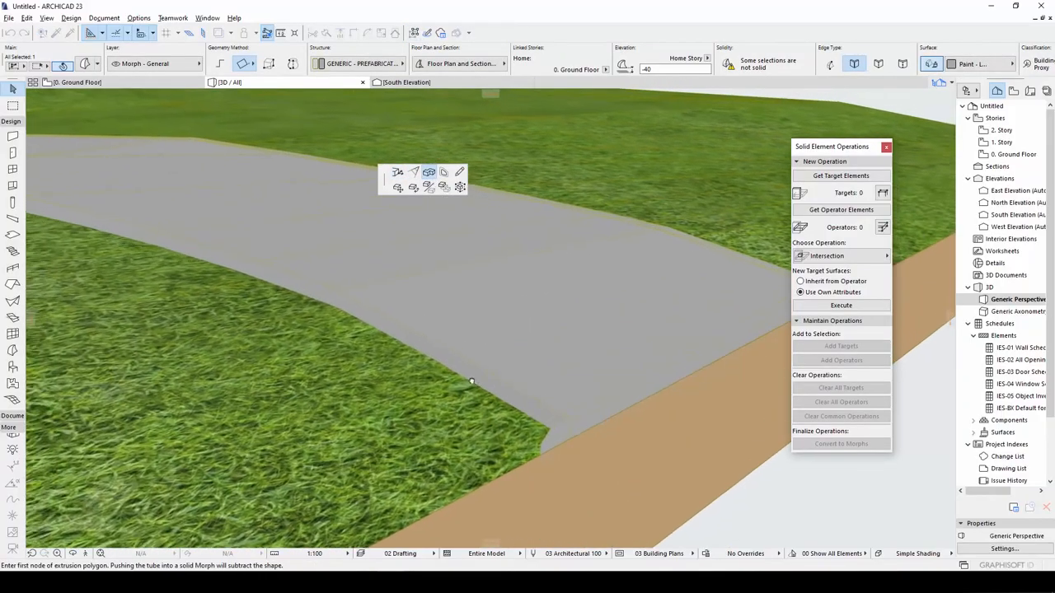
click(473, 382)
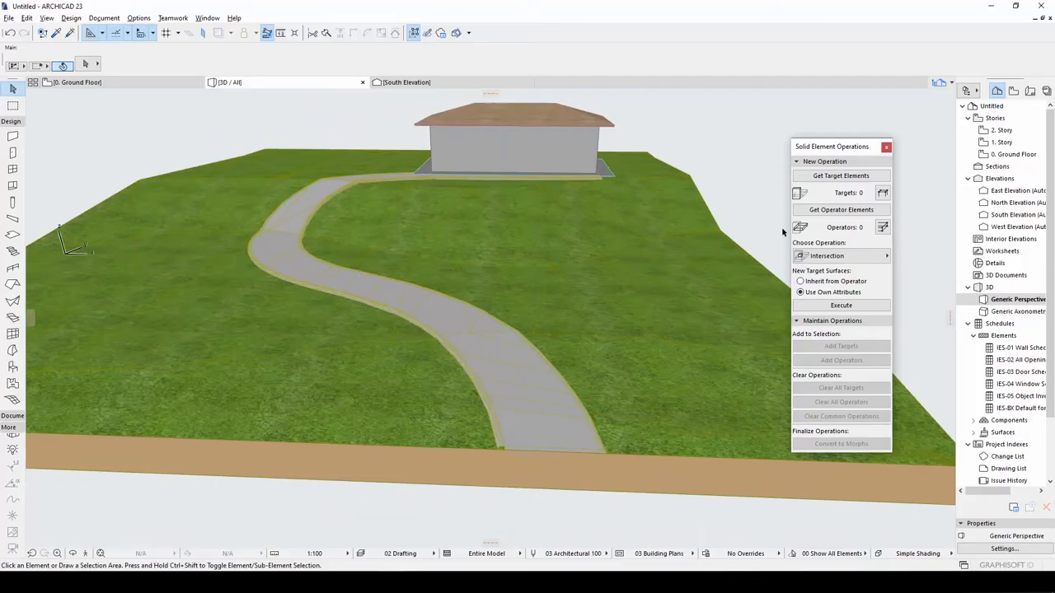
- Set the sidewalk morph's override surface to Paint - Light Gray
click(387, 329)
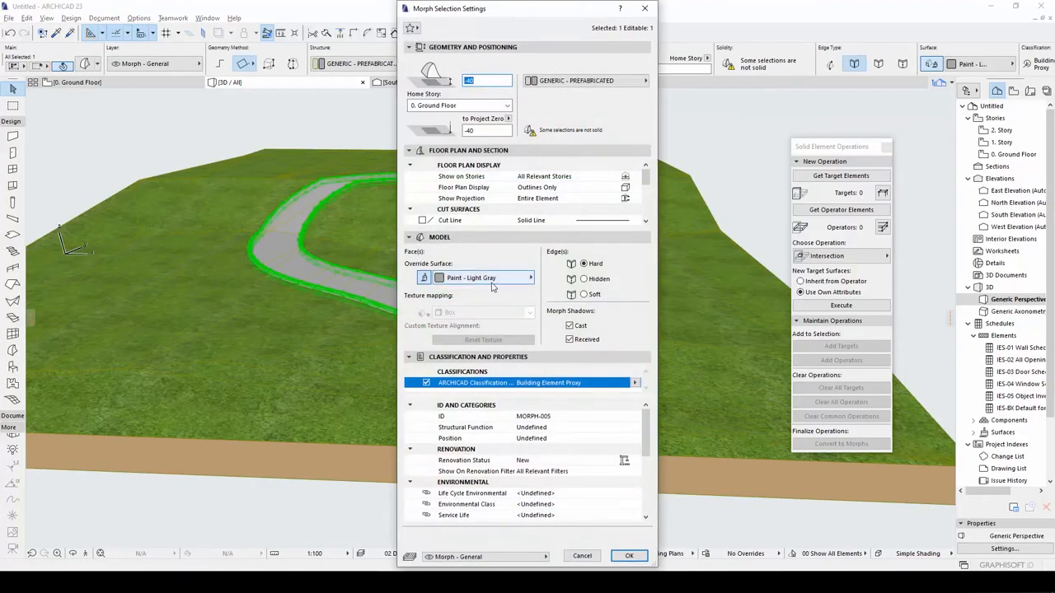
click(526, 277)
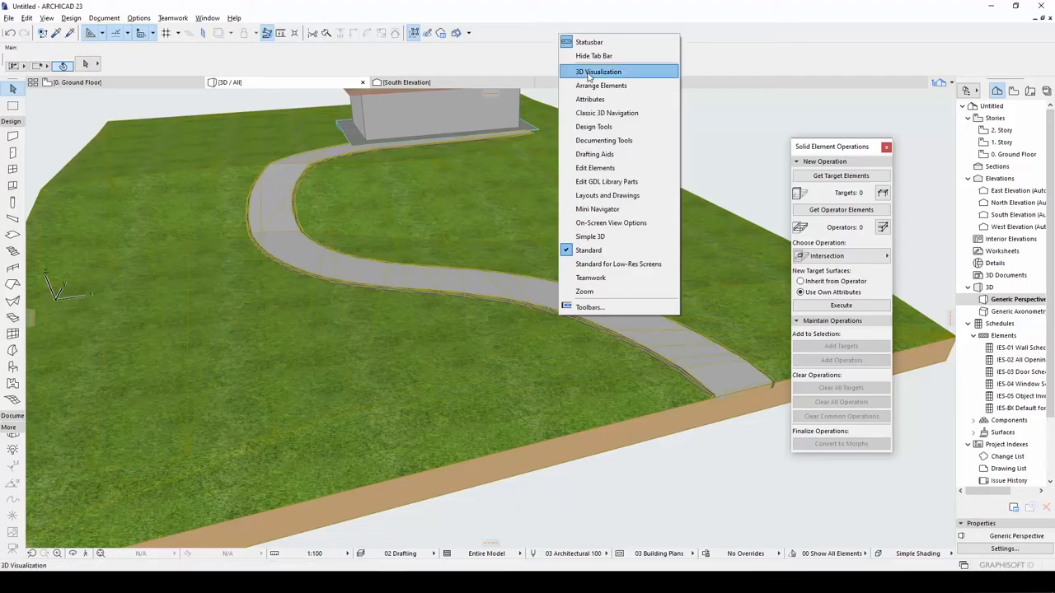
- Turn off Show Contours for Simple Shading in the 3D Styles settings
click(603, 71)
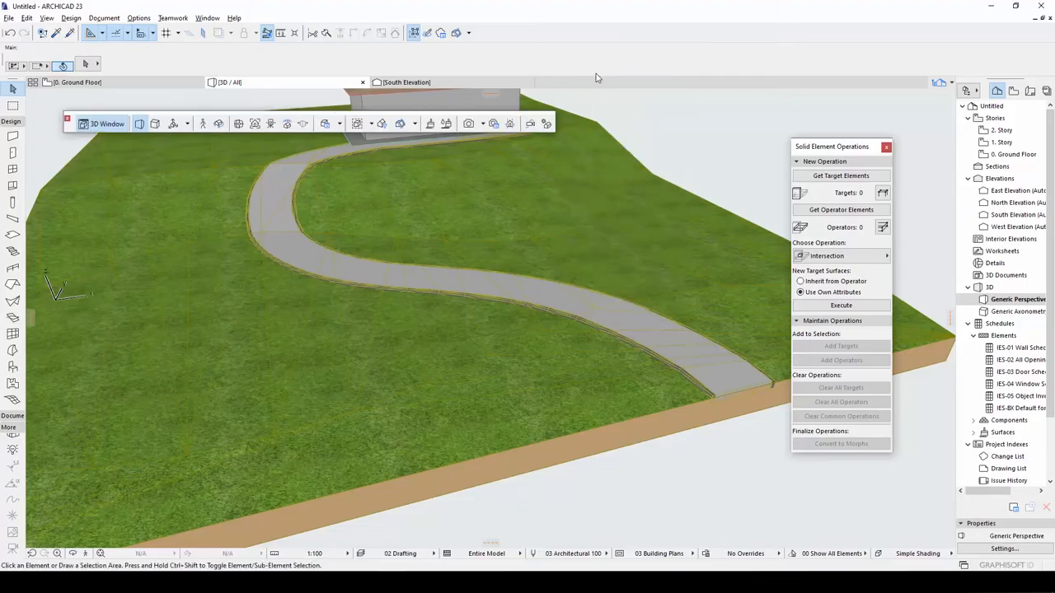
mouse_move(356, 123)
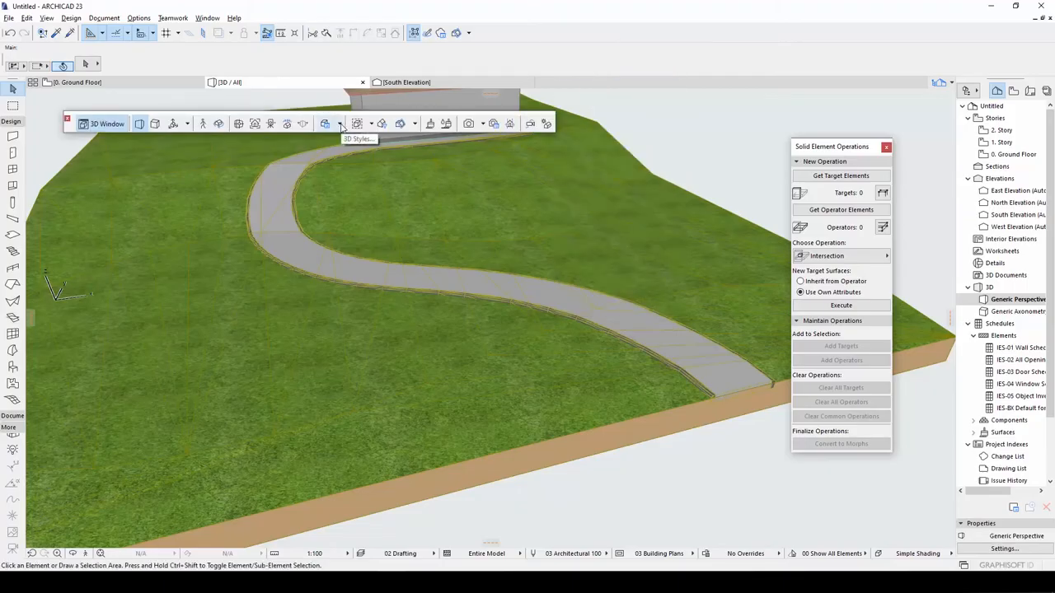
click(340, 123)
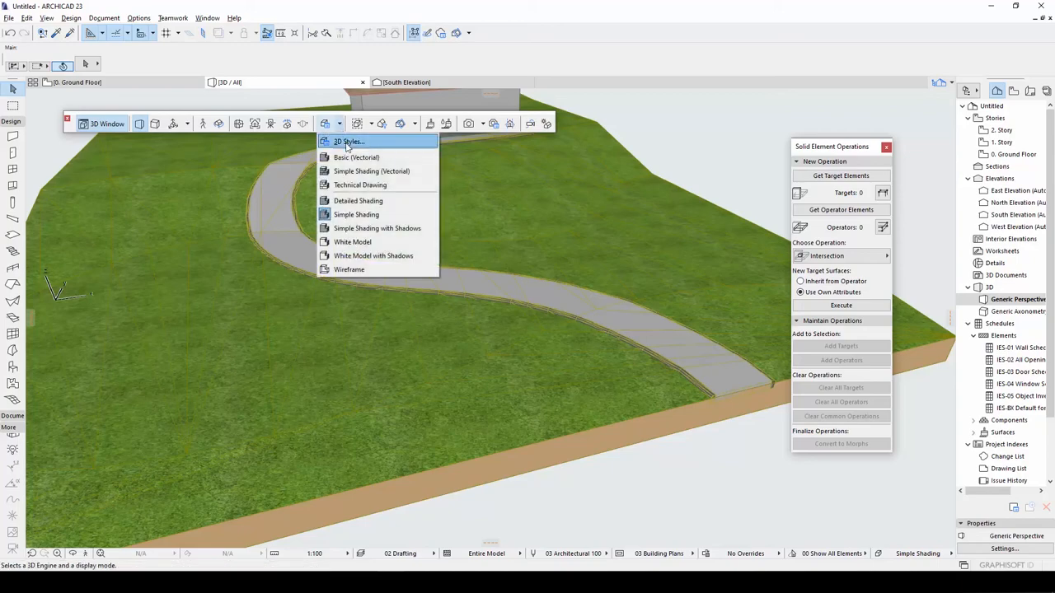
click(343, 141)
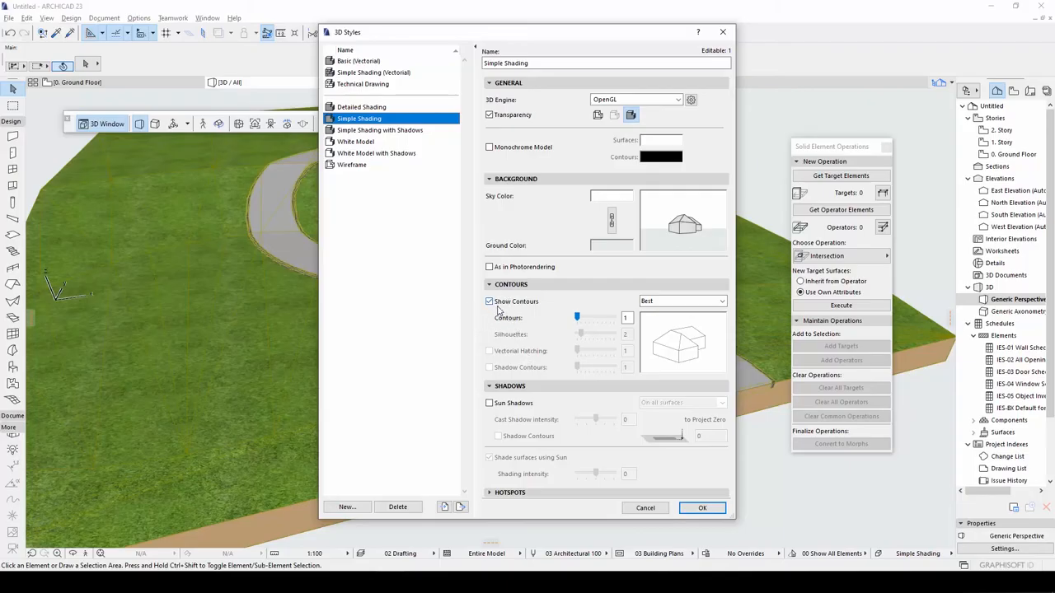
click(489, 301)
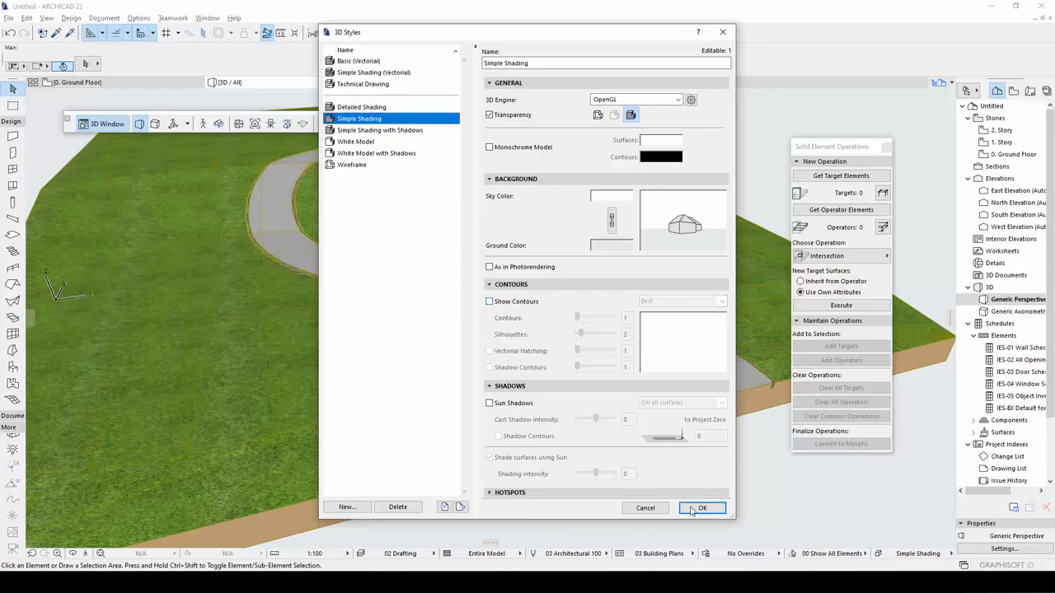
click(702, 508)
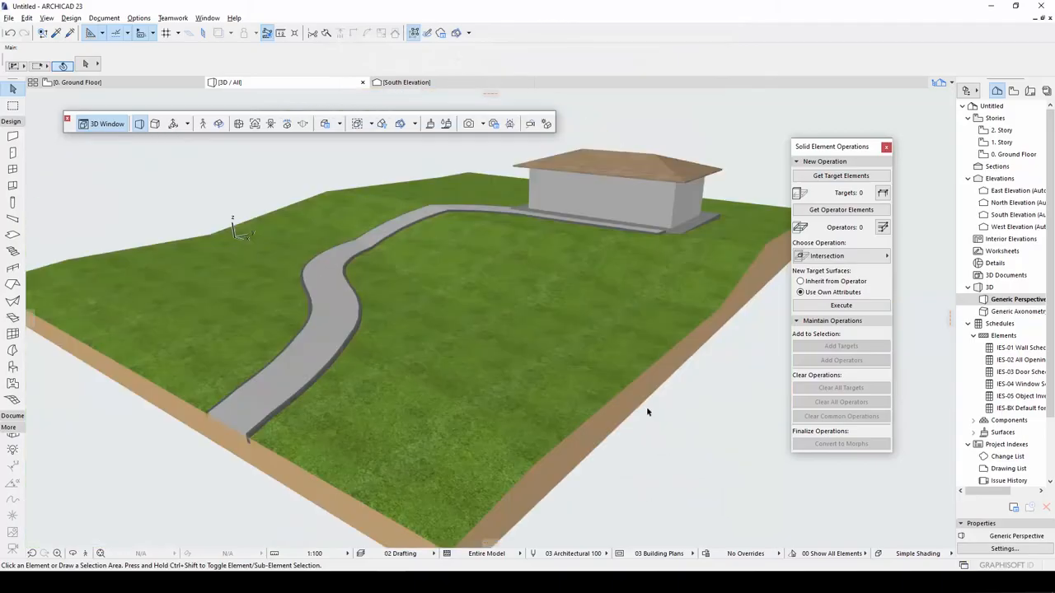